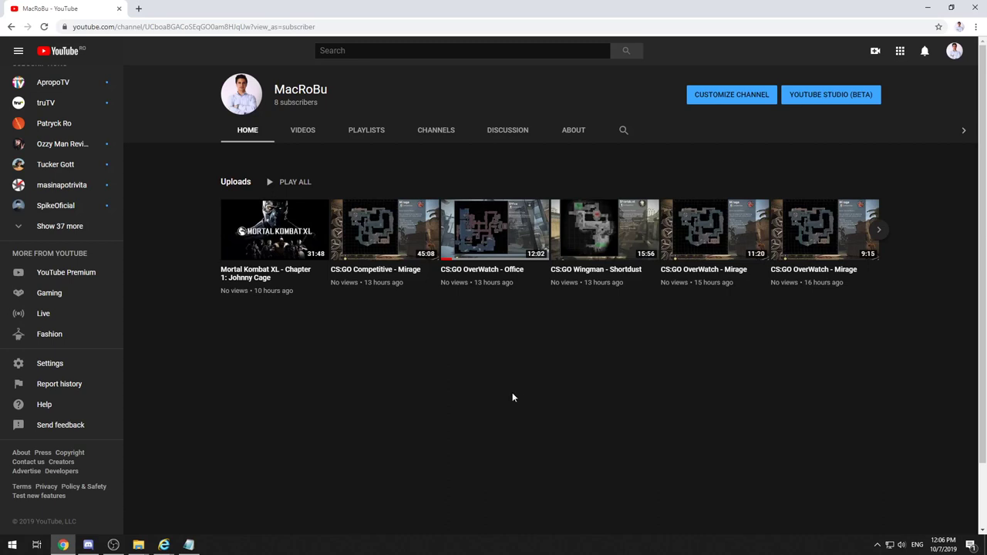
mouse_move(500, 395)
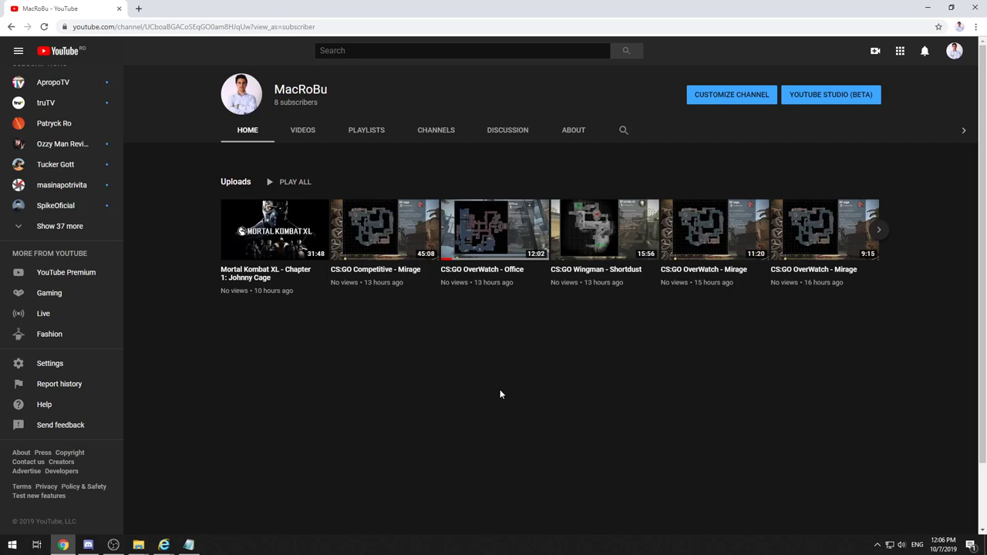
mouse_move(591, 403)
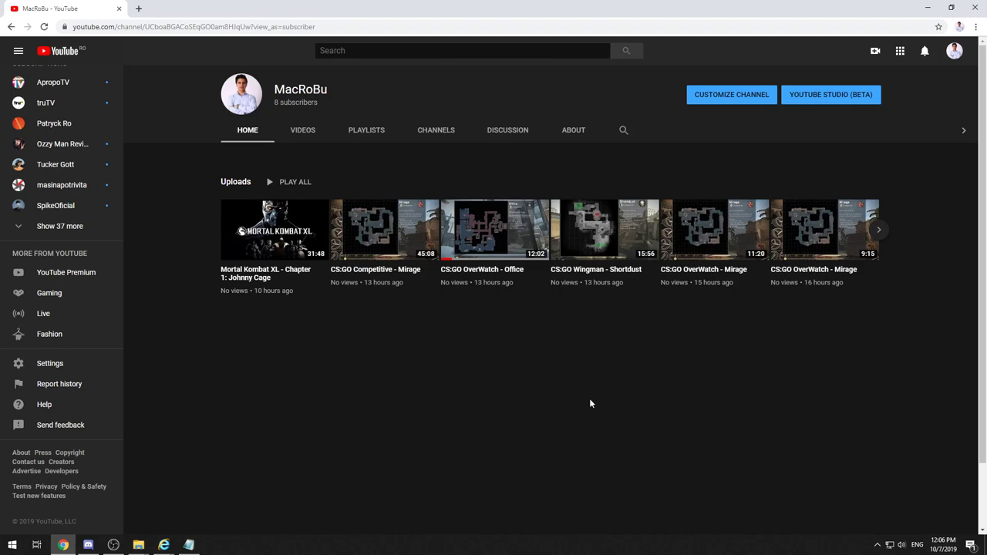
Step: Open MacRoBu's YouTube Studio dashboard and switch to Creator Studio Classic
left_click(495, 229)
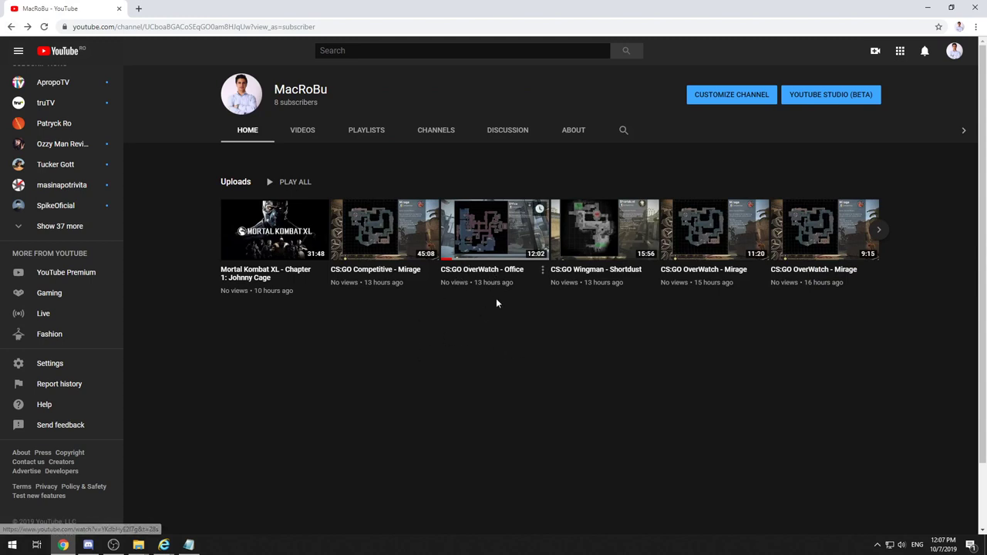
mouse_move(473, 371)
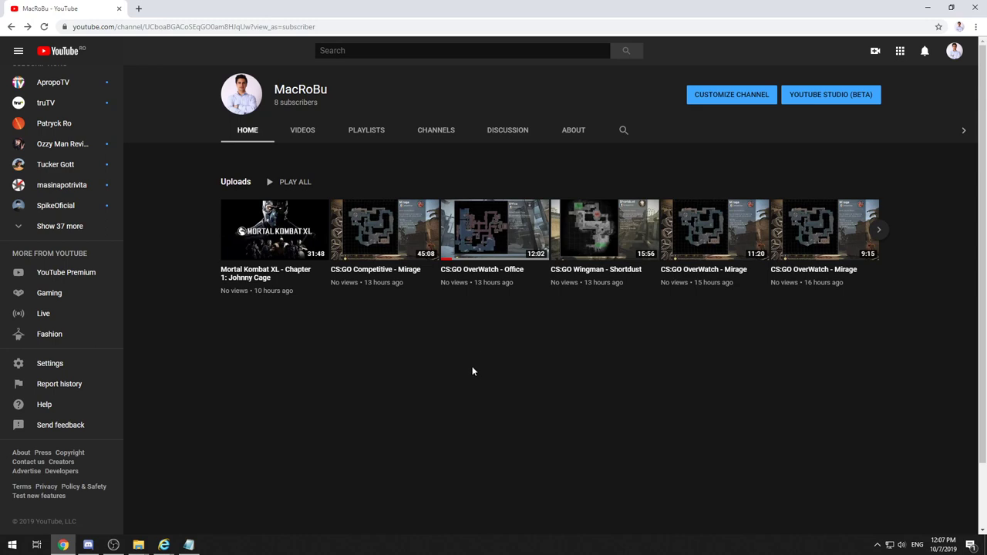
mouse_move(478, 386)
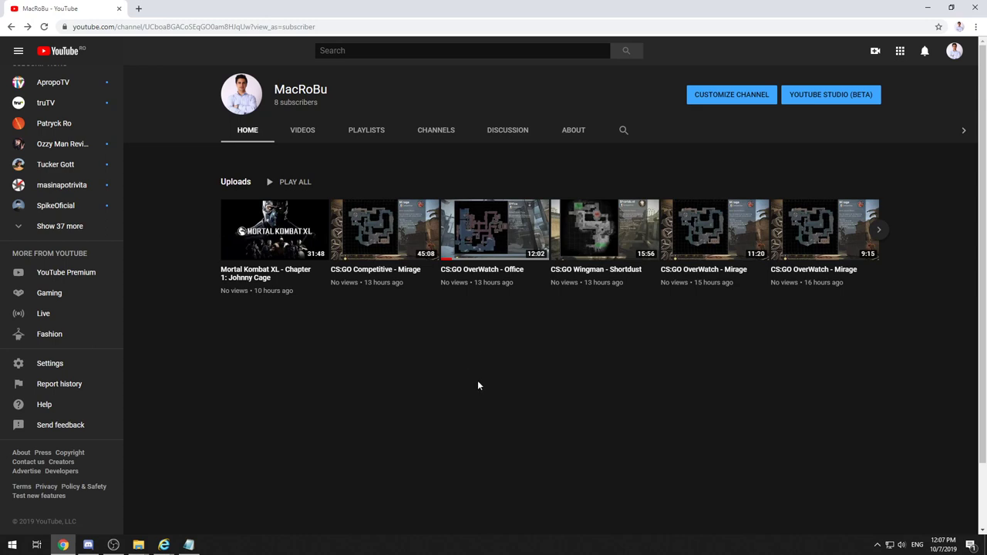
mouse_move(474, 376)
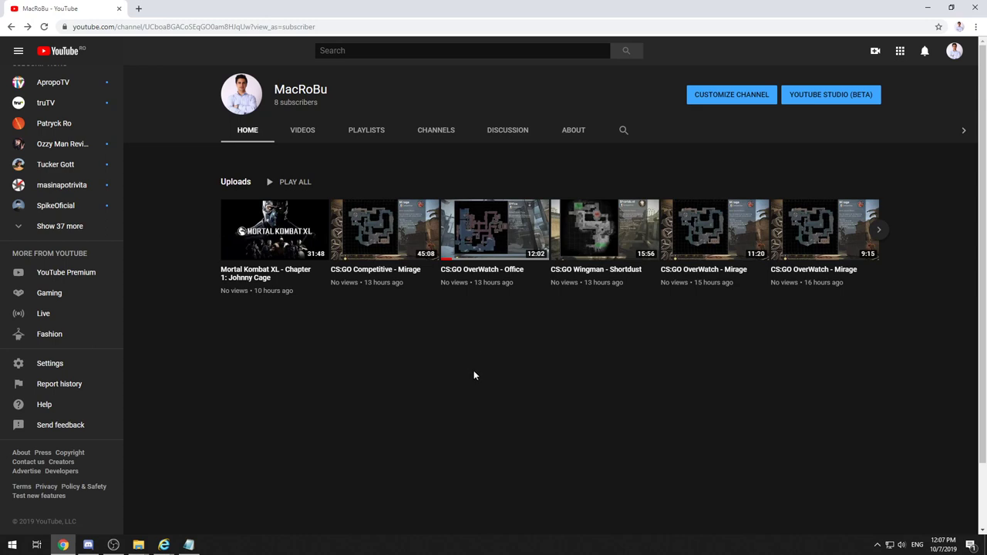
mouse_move(540, 358)
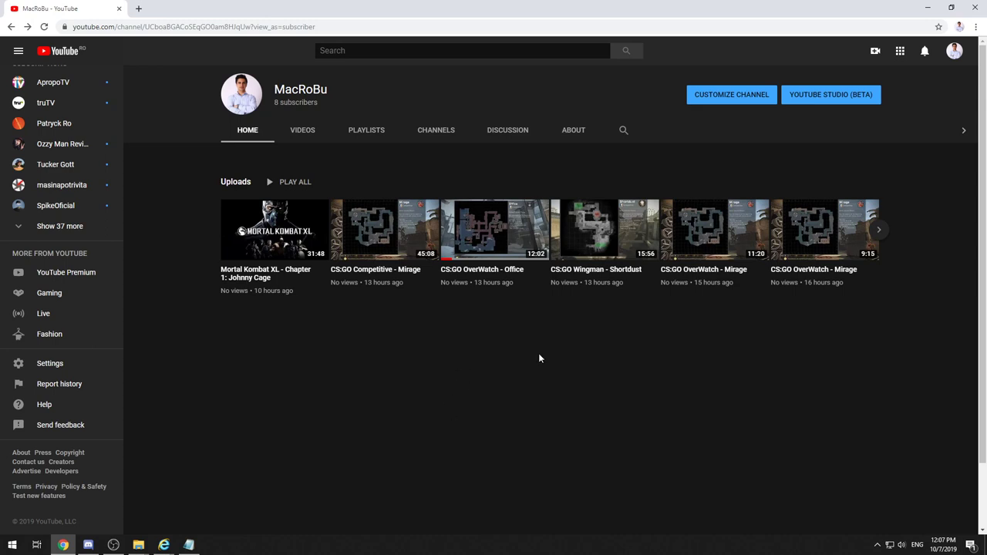
mouse_move(526, 371)
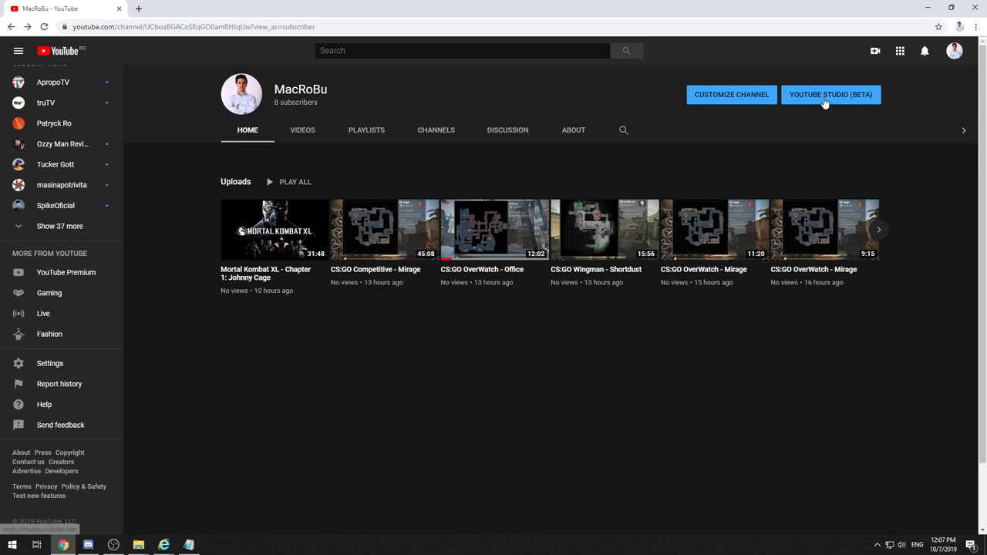
mouse_move(708, 201)
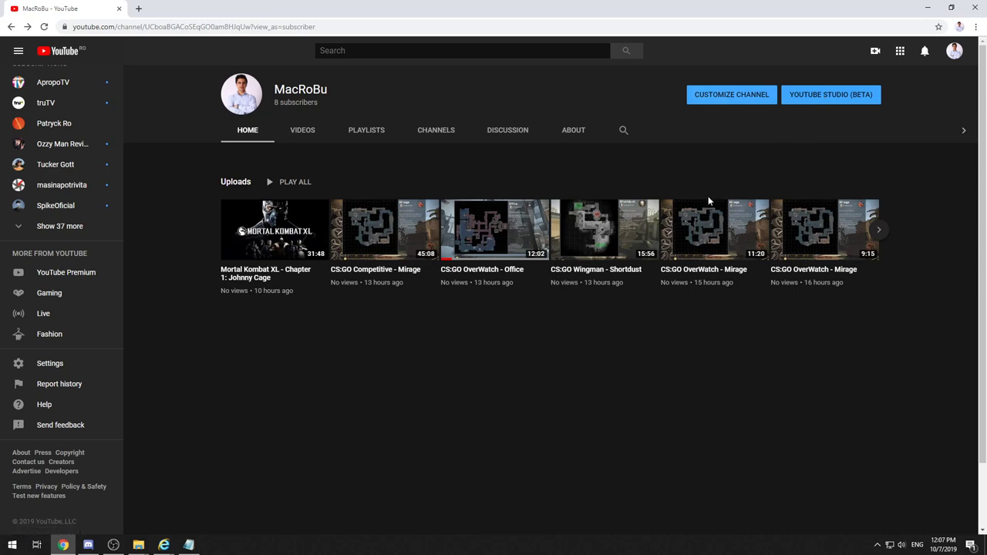
left_click(731, 94)
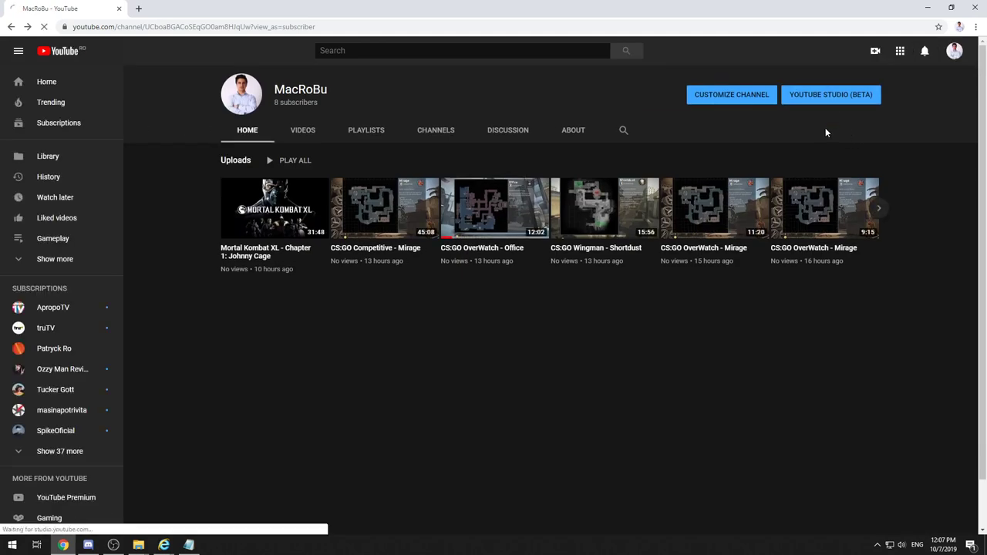
left_click(830, 94)
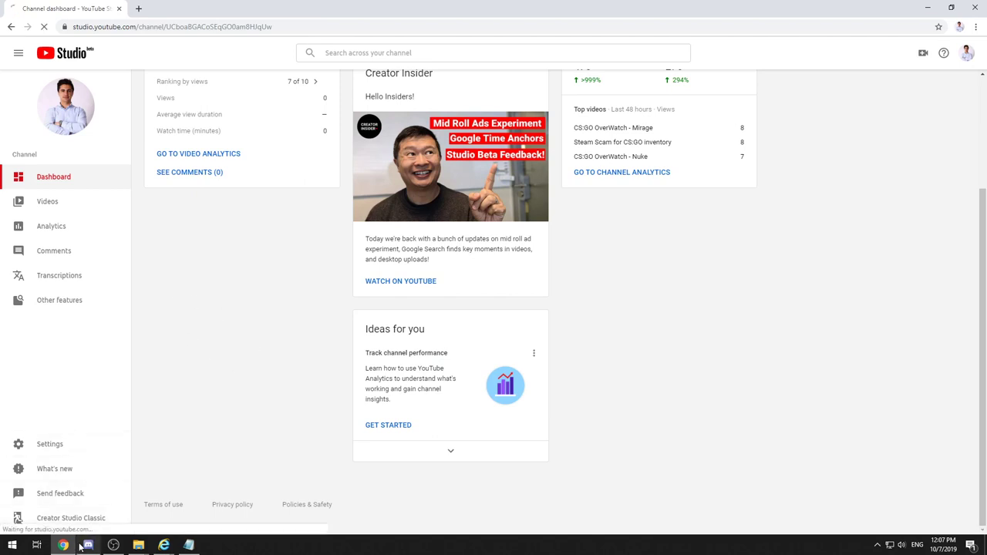
left_click(71, 517)
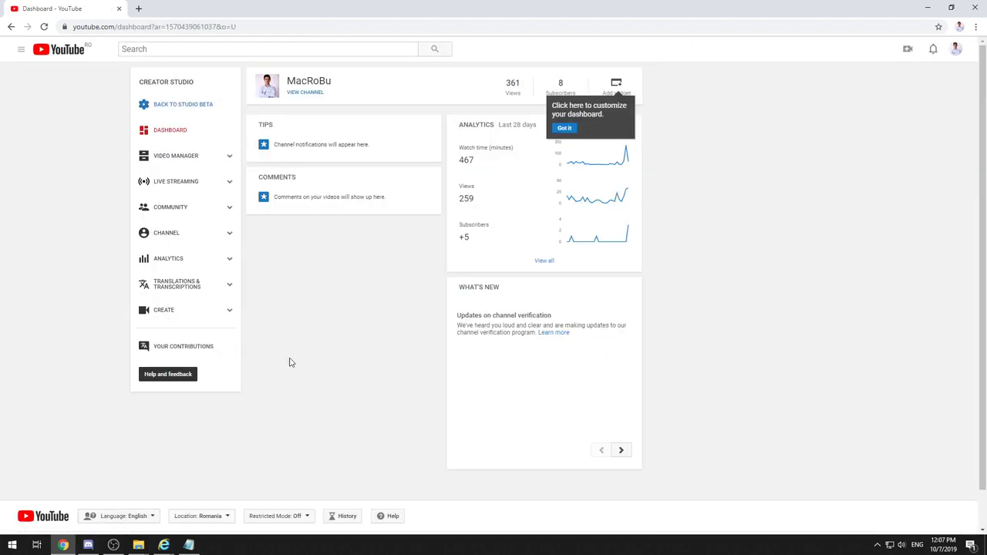
mouse_move(270, 386)
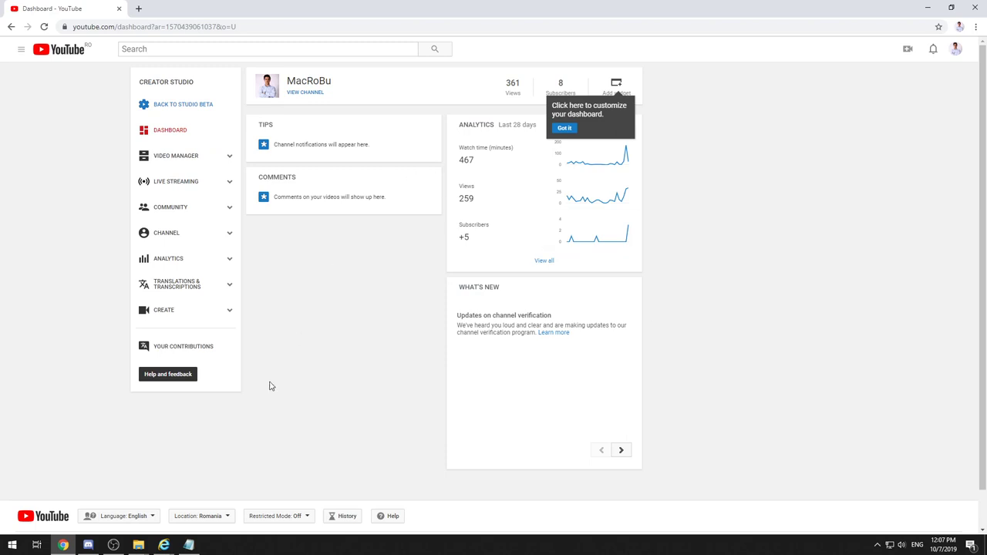
mouse_move(308, 377)
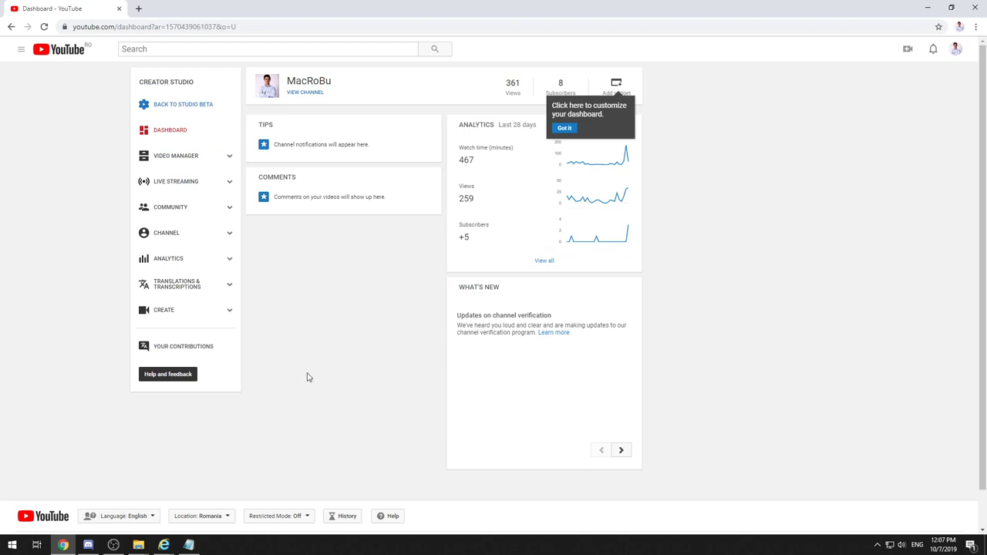
mouse_move(189, 247)
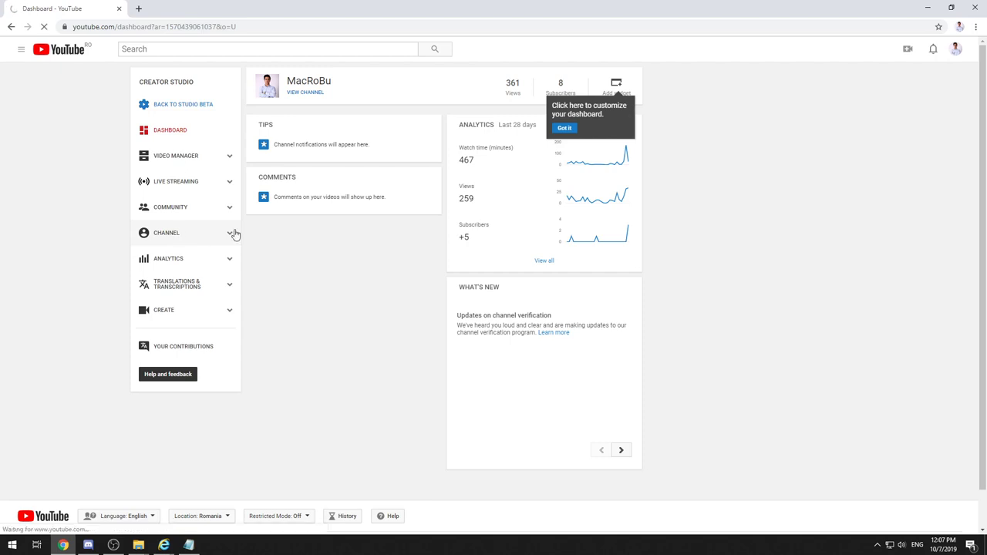
Step: Expand the Channel section and open the Branding watermark page
left_click(167, 232)
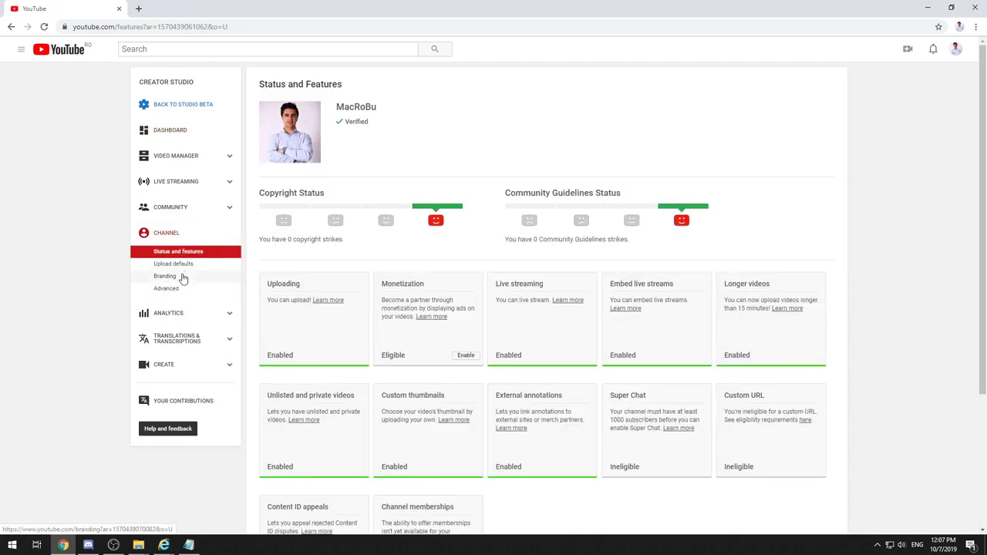
left_click(164, 276)
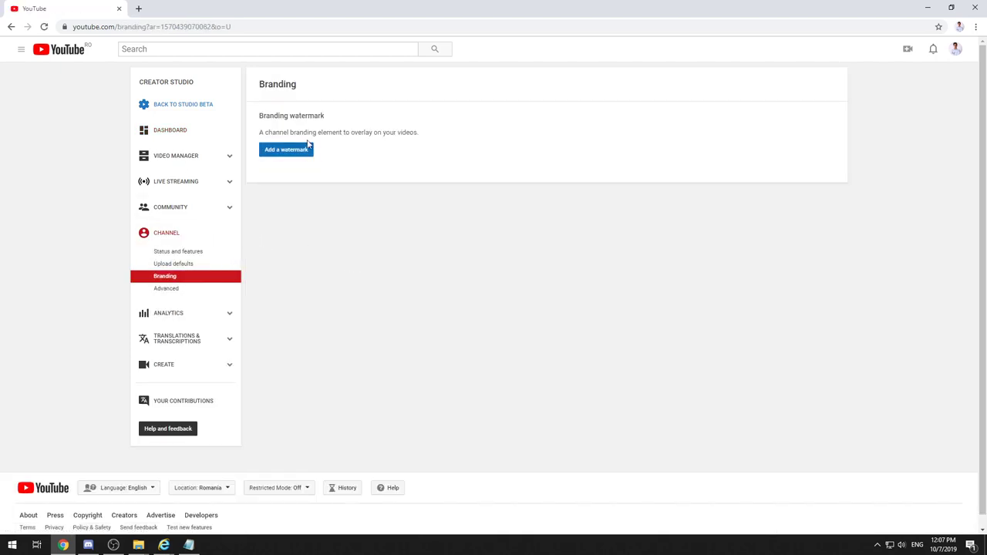
mouse_move(258, 87)
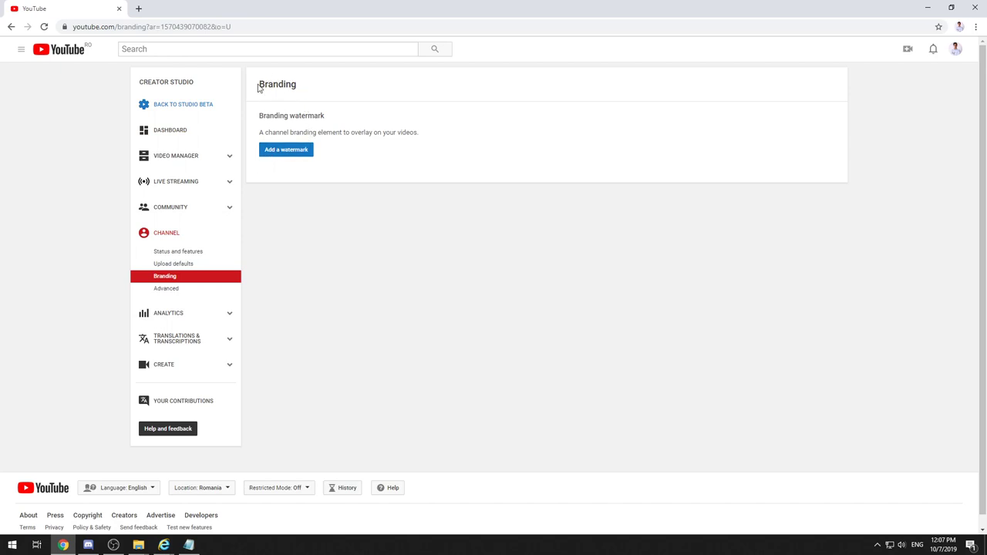
mouse_move(281, 127)
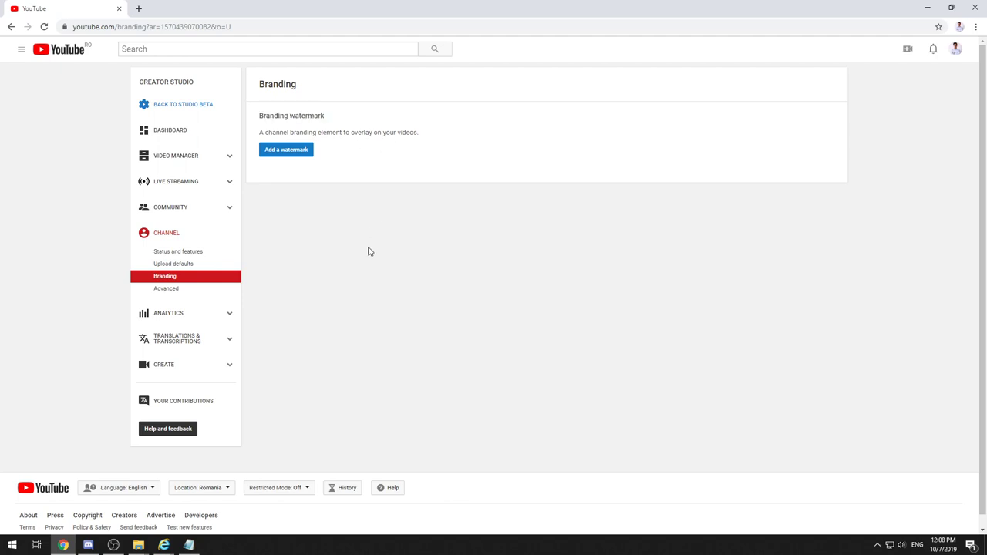
mouse_move(363, 280)
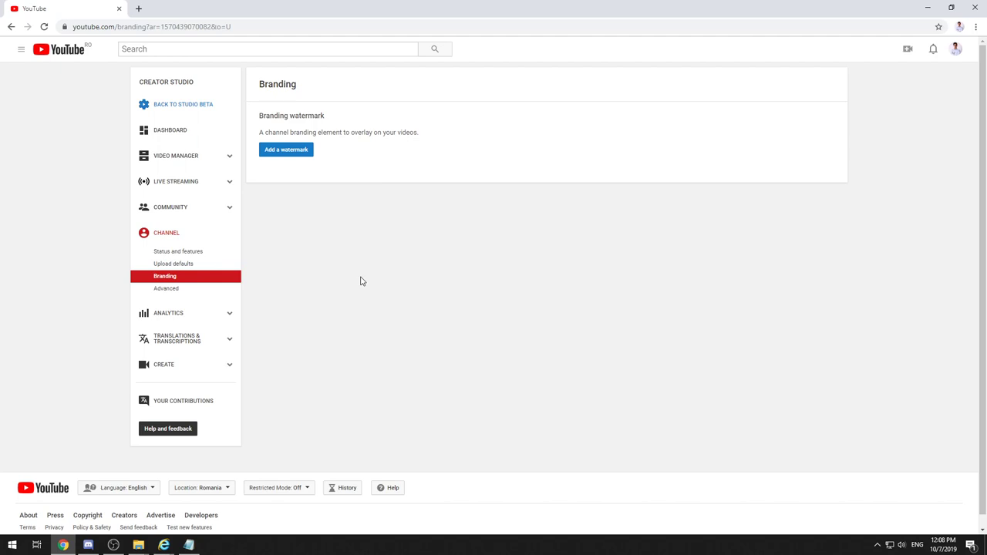
mouse_move(359, 293)
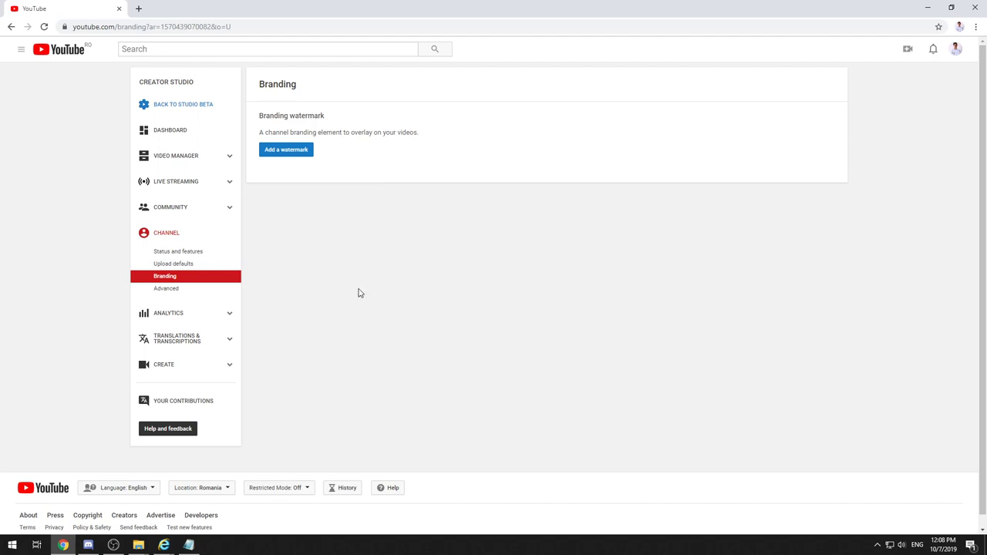
mouse_move(355, 290)
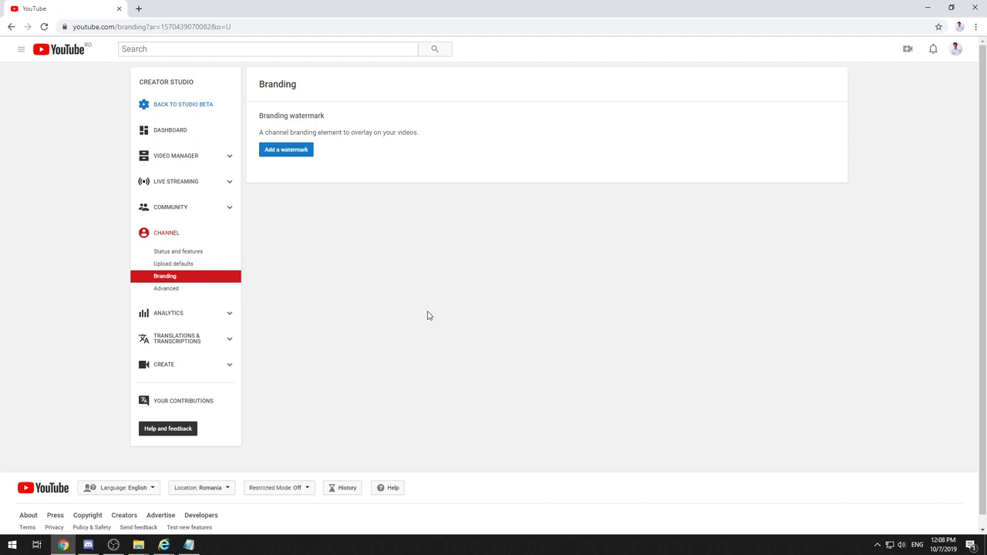
mouse_move(154, 37)
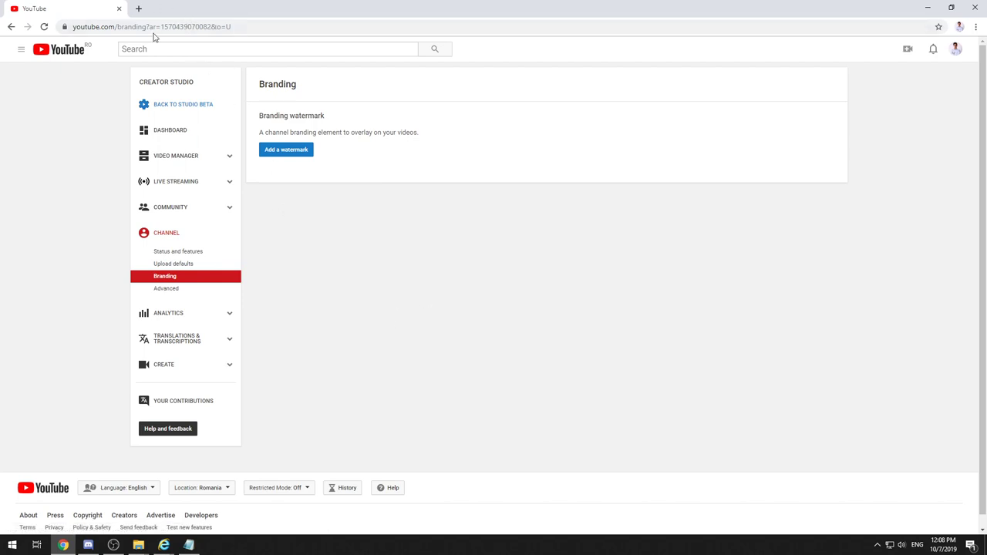
mouse_move(140, 9)
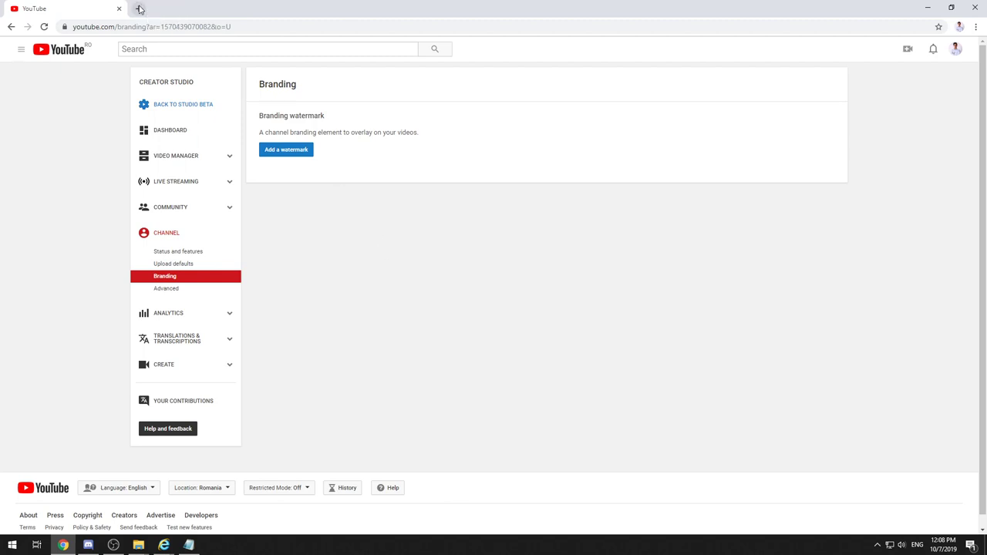
Step: In a new tab, search Google Images for 'youtube subscribe png'
left_click(139, 8)
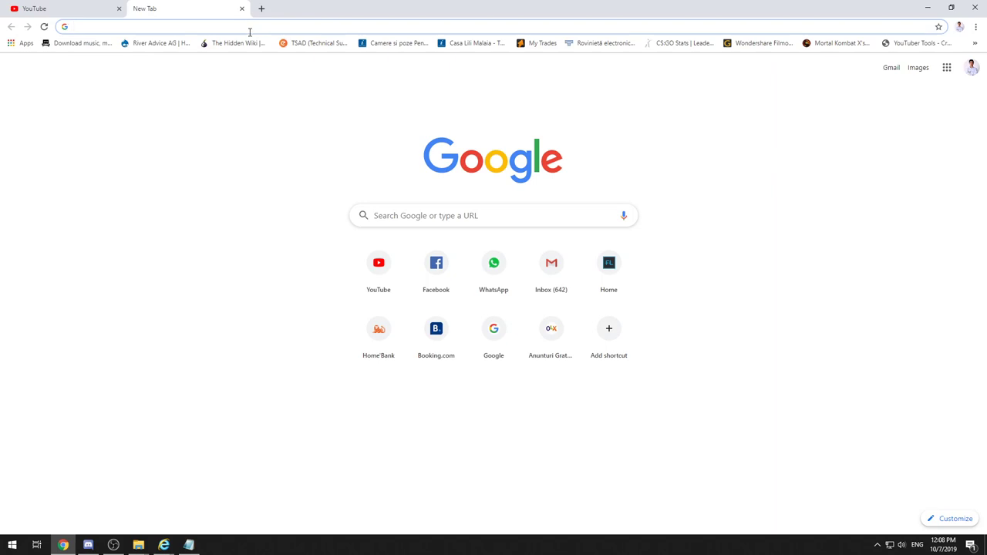
type("youtube subribe p")
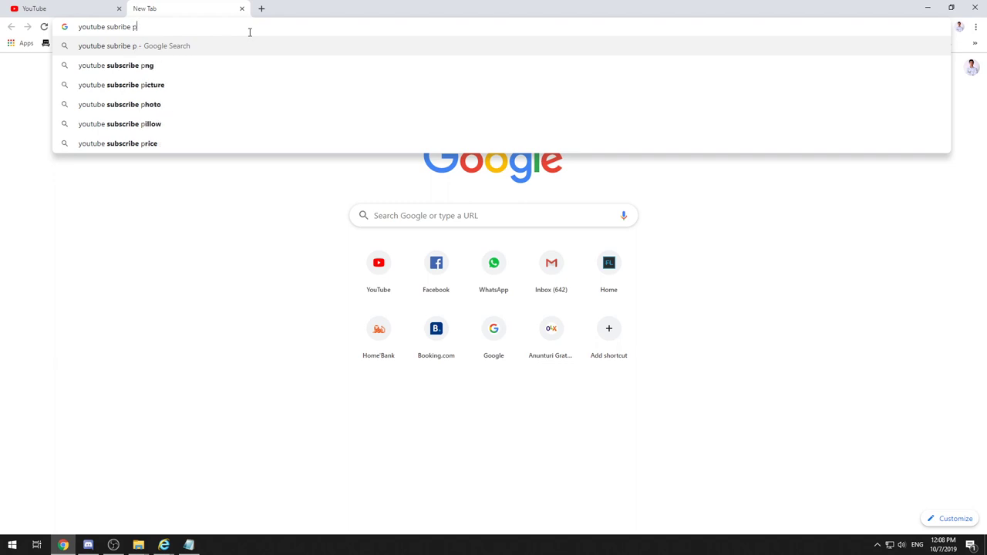
type("ng")
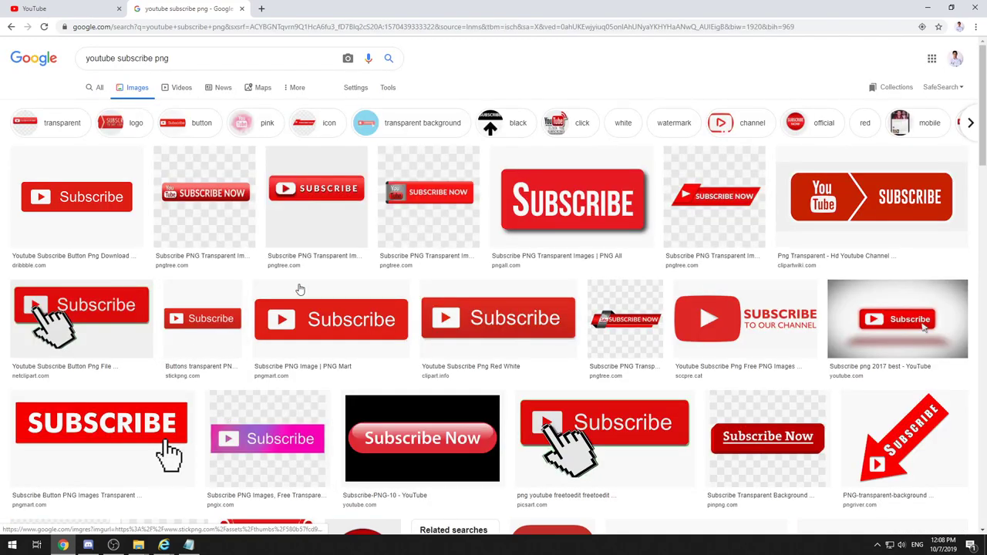
Step: Scroll the image results and preview Pngix's arrow-pointing-at-Subscribe image
scroll("down", 3)
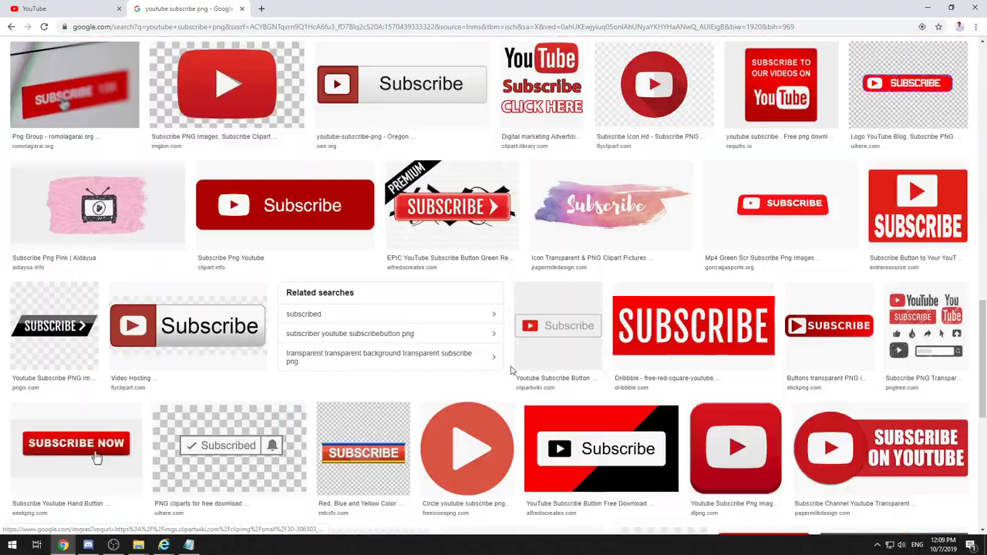
scroll("down", 3)
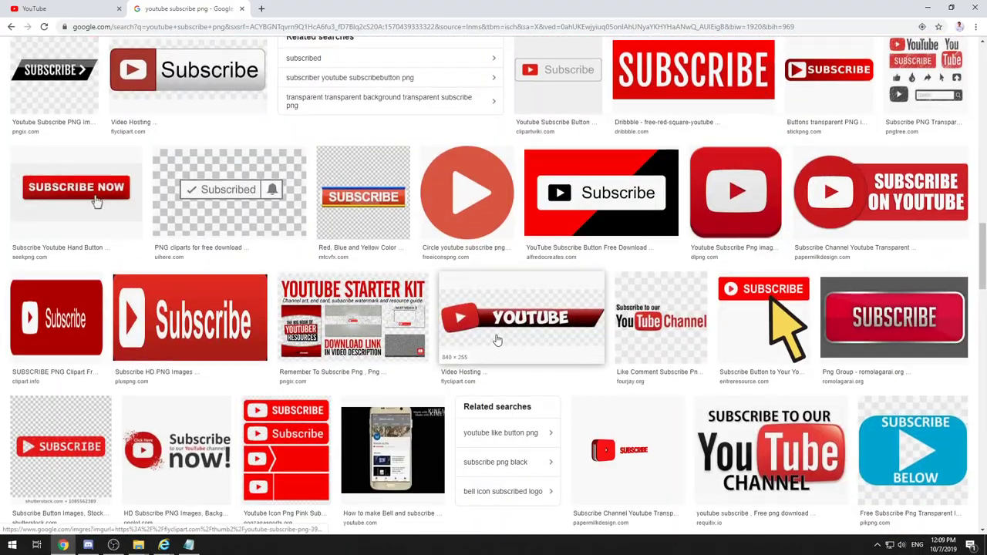
scroll("down", 3)
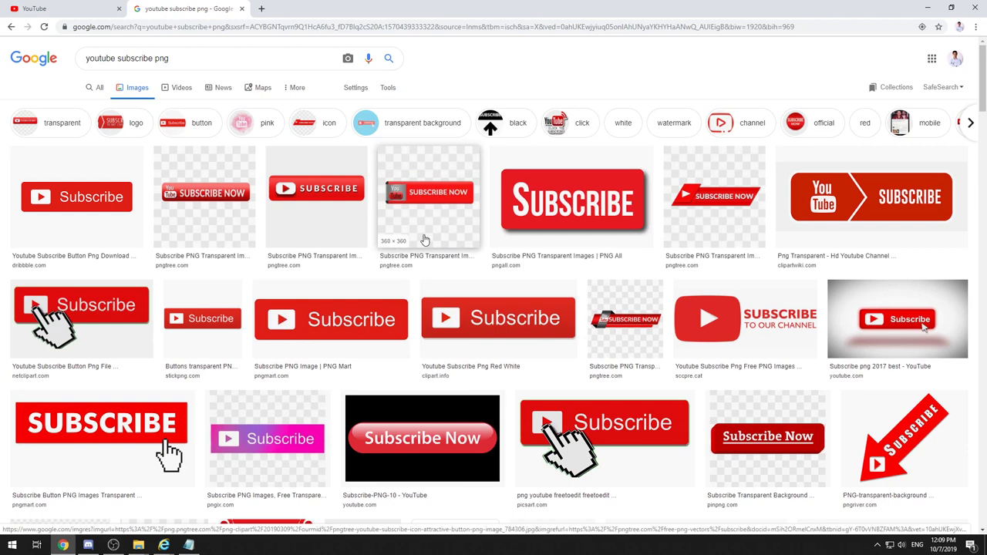
scroll("down", 3)
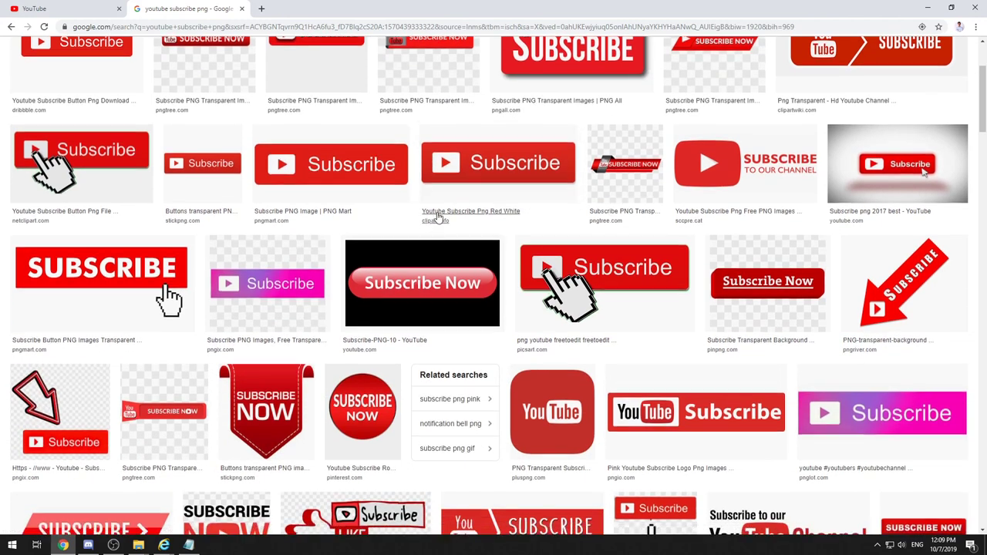
scroll("down", 3)
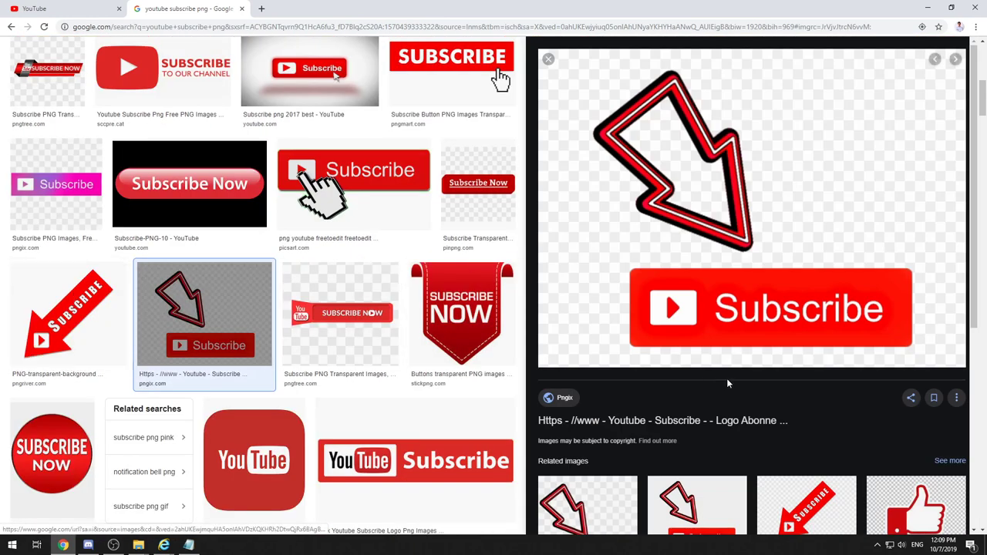
mouse_move(715, 207)
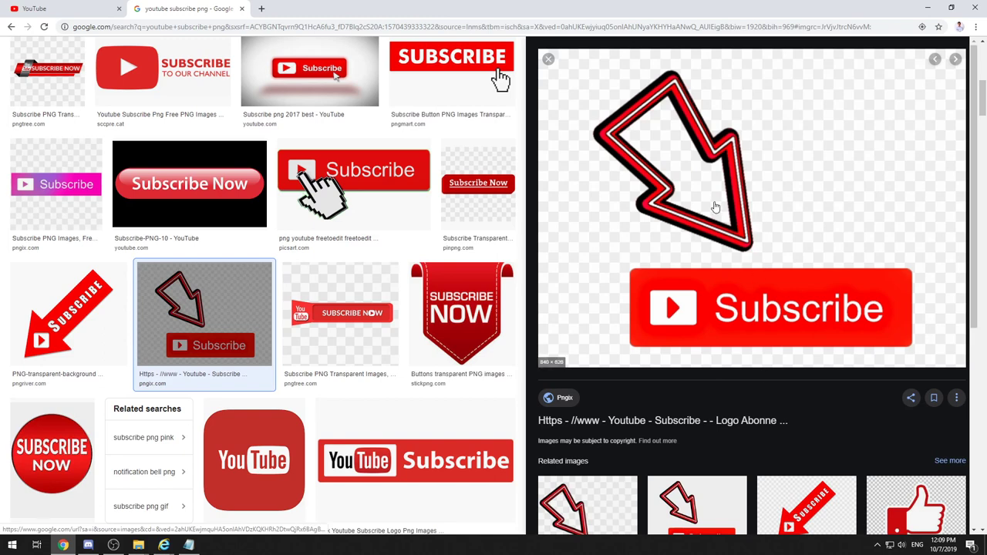
Step: Save the arrow Subscribe image as subscribe_002.png in Desktop > Youtube
scroll("down", 3)
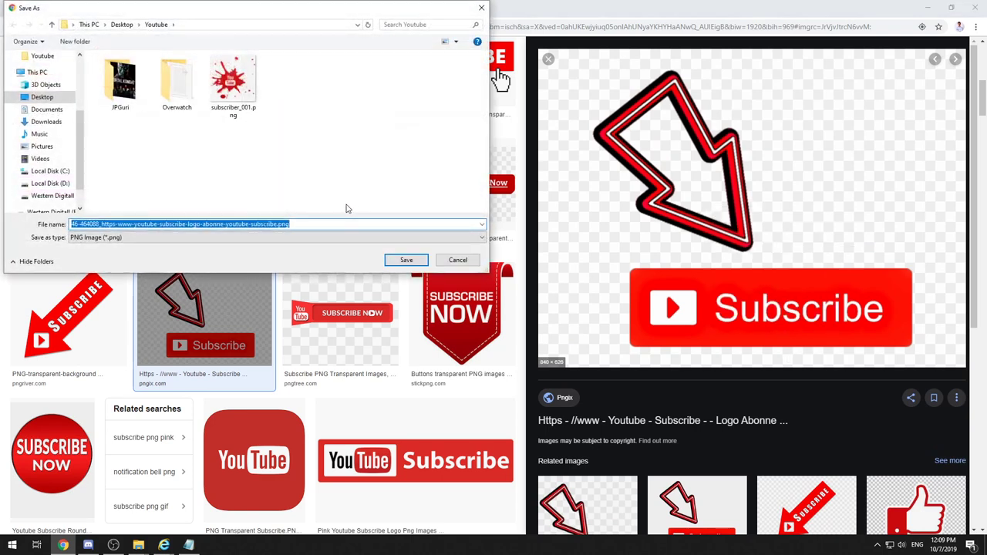
type("subscribe_002")
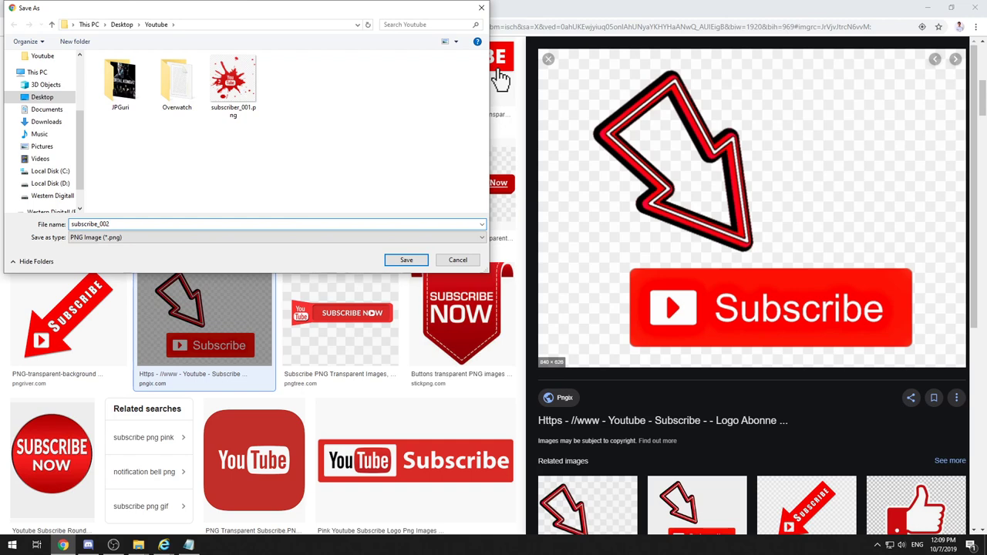
left_click(406, 259)
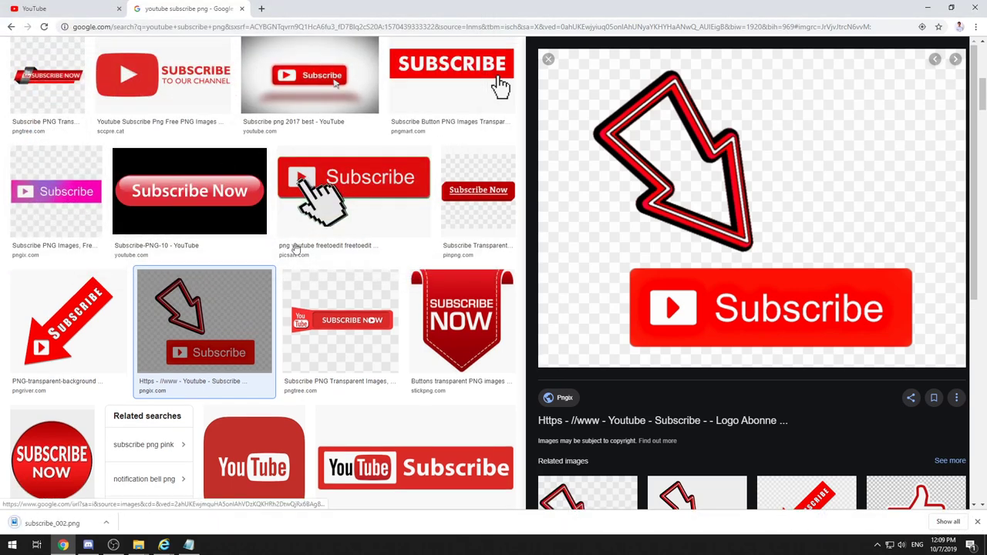
mouse_move(545, 341)
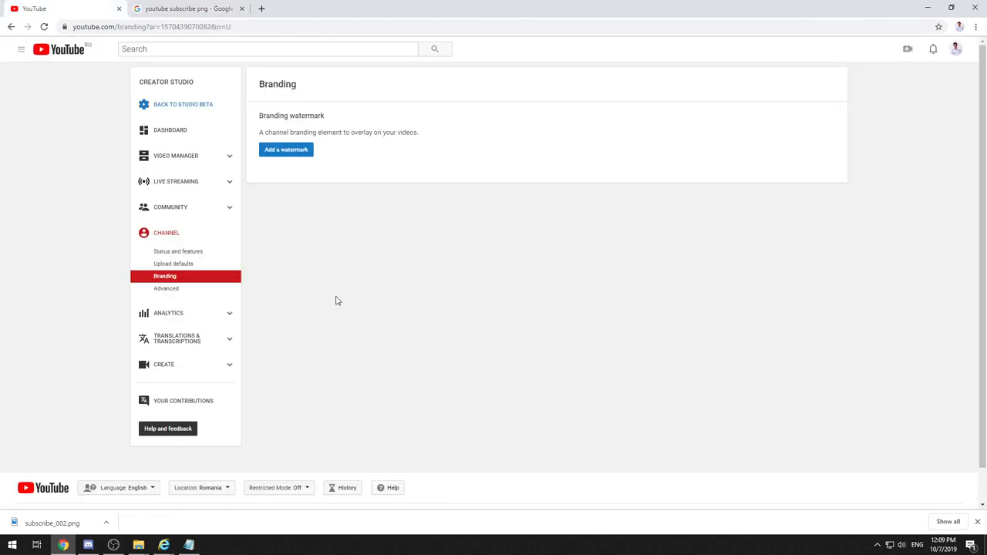
mouse_move(255, 81)
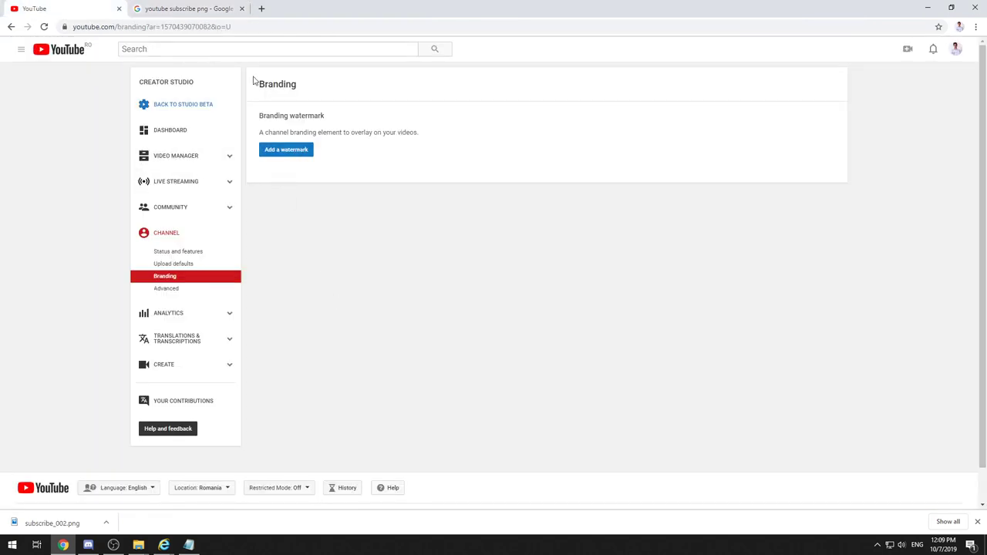
Step: Upload subscribe_002.png as the channel watermark and save it
left_click(285, 150)
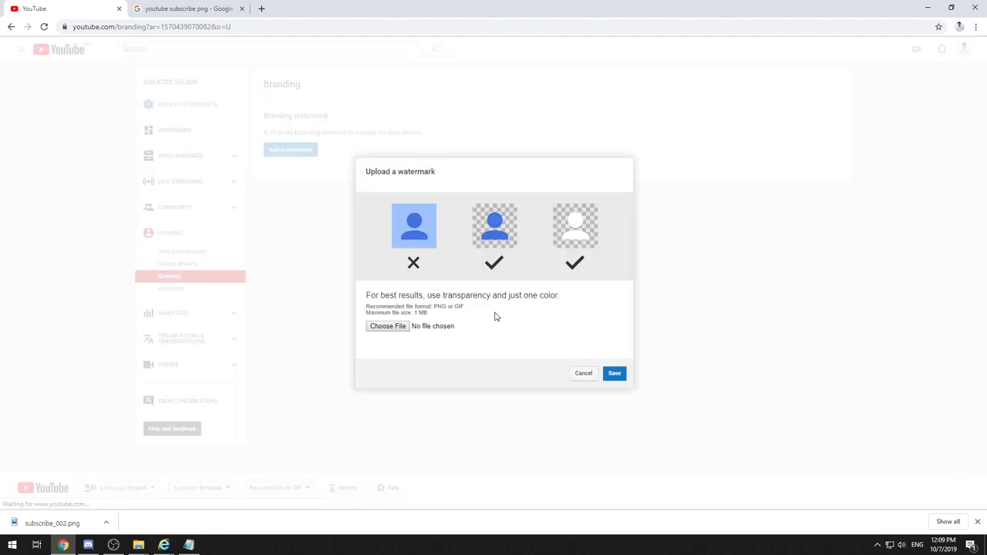
left_click(387, 326)
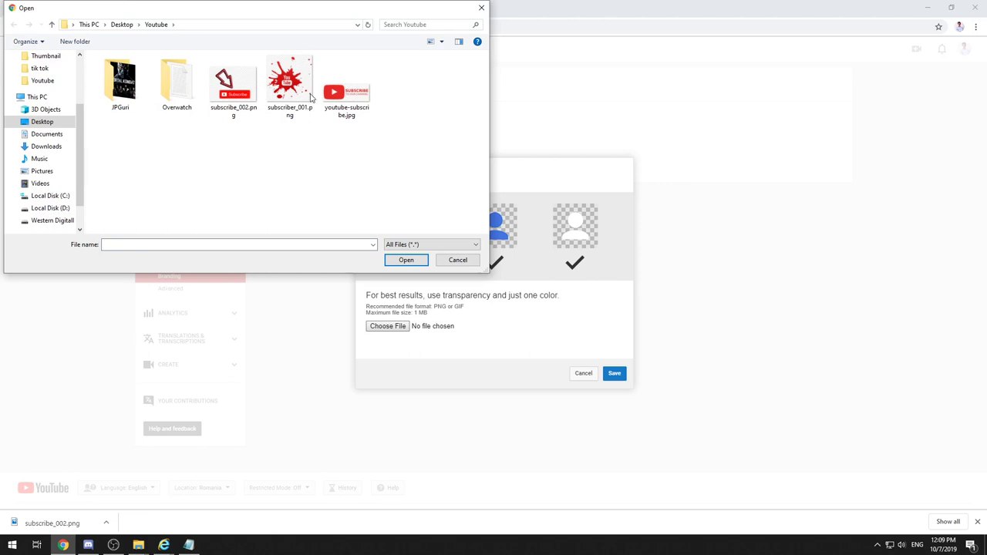
left_click(233, 81)
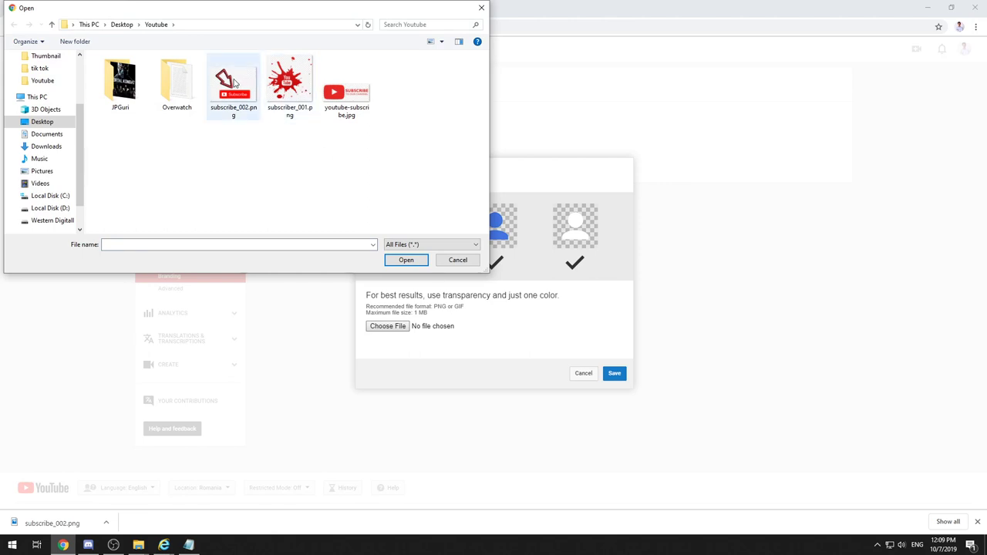
left_click(233, 79)
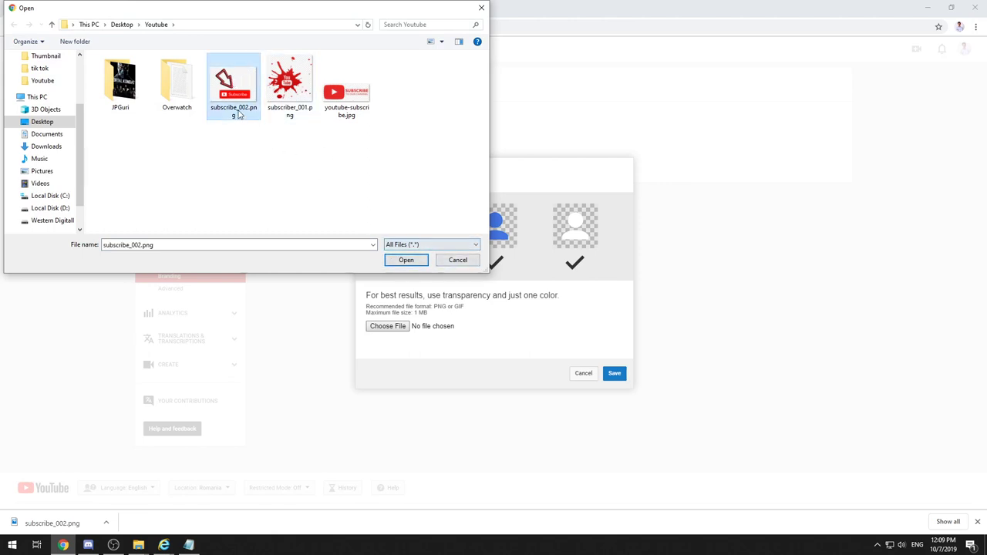
left_click(406, 259)
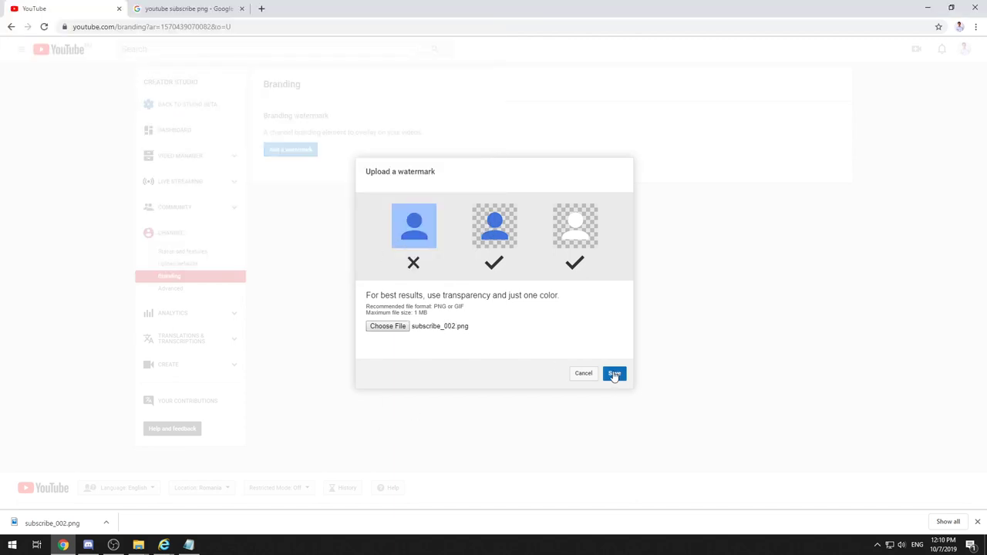
left_click(614, 374)
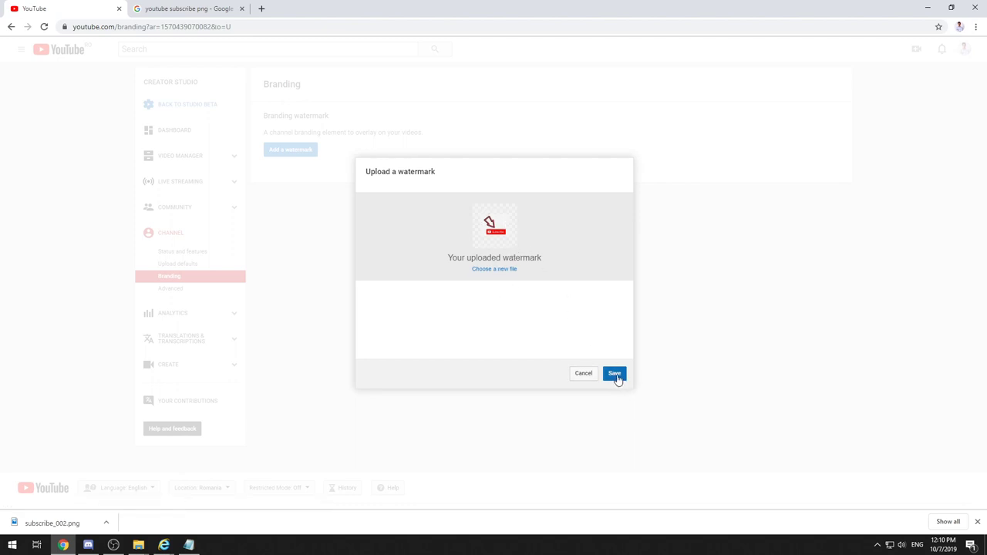
left_click(613, 374)
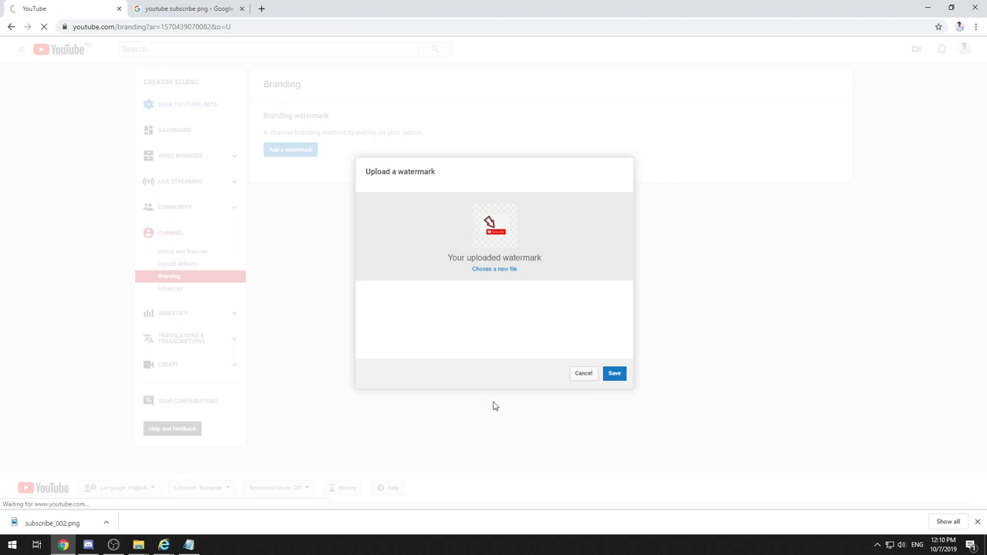
mouse_move(637, 404)
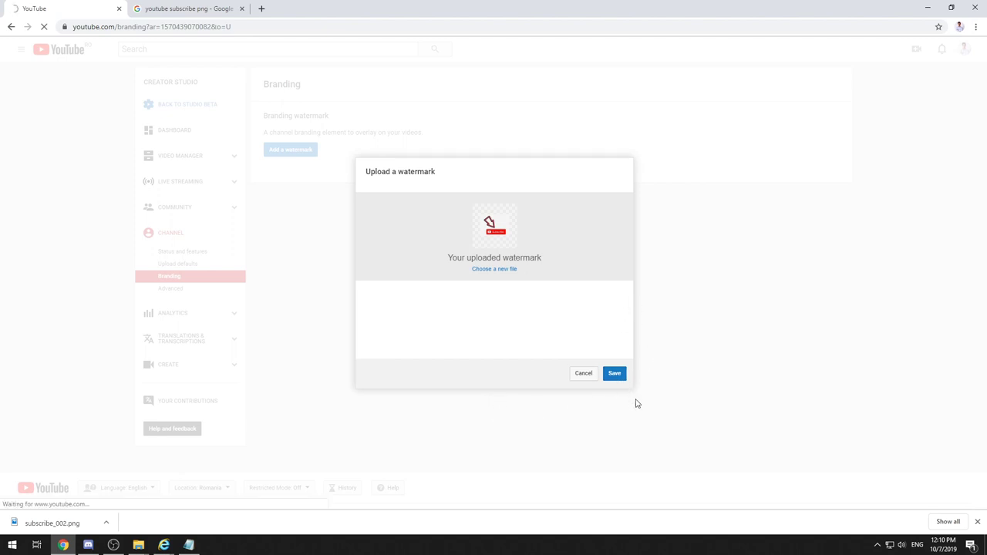
left_click(614, 374)
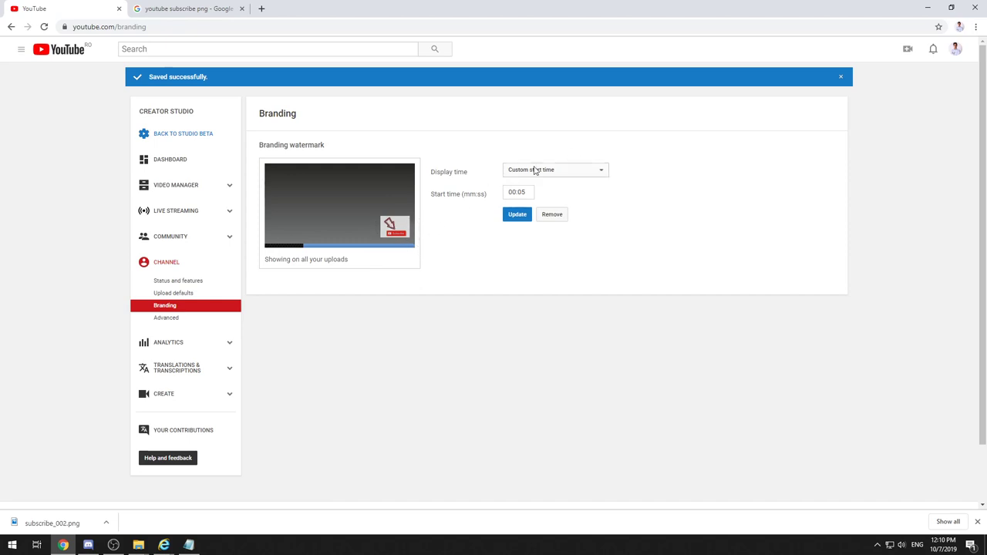
Step: Keep the watermark's custom 00:05 start time, apply it, and return to YouTube home
left_click(554, 170)
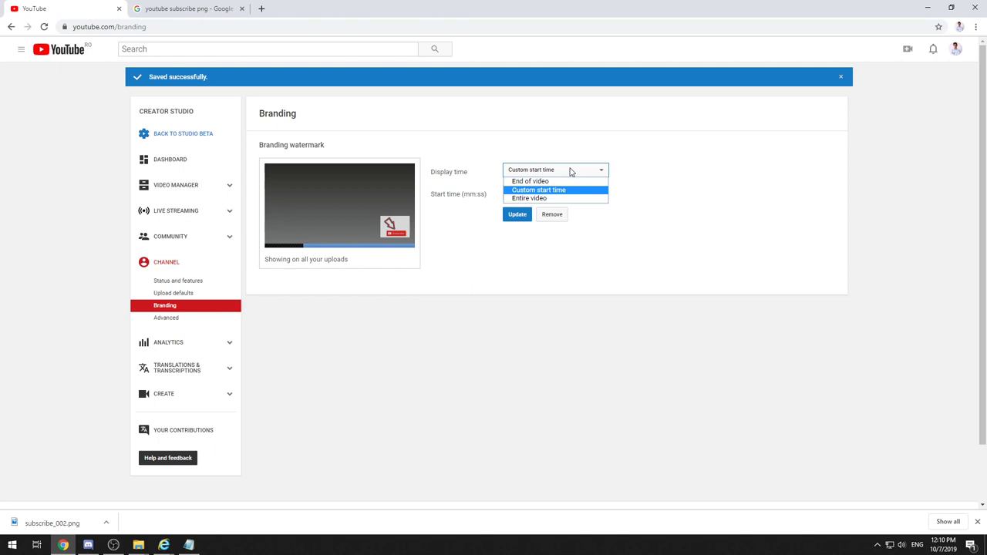
mouse_move(530, 181)
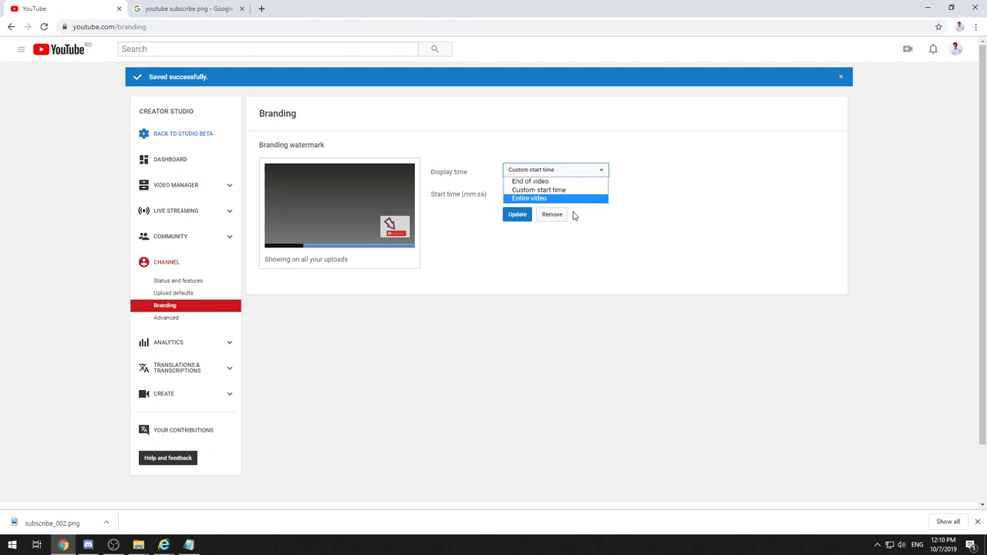
left_click(539, 189)
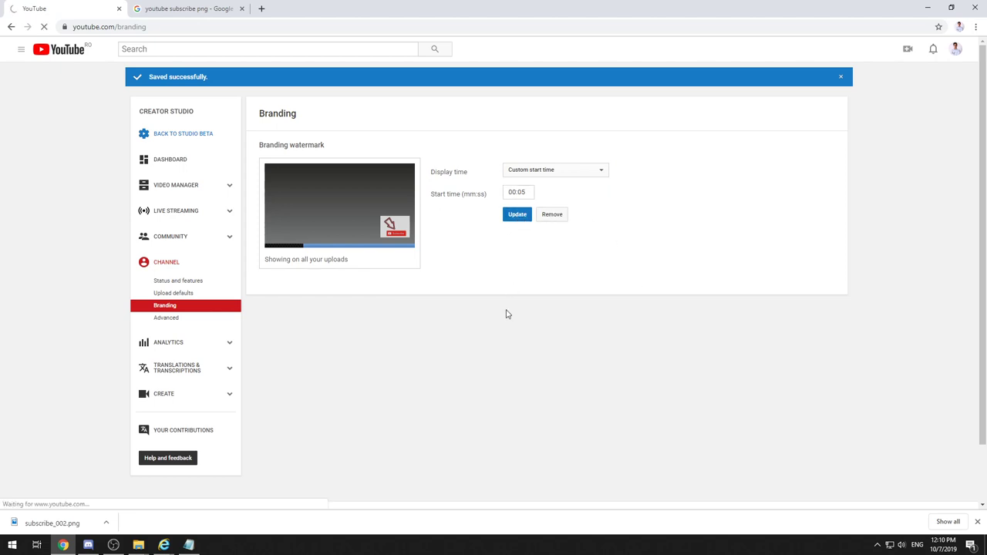
mouse_move(502, 303)
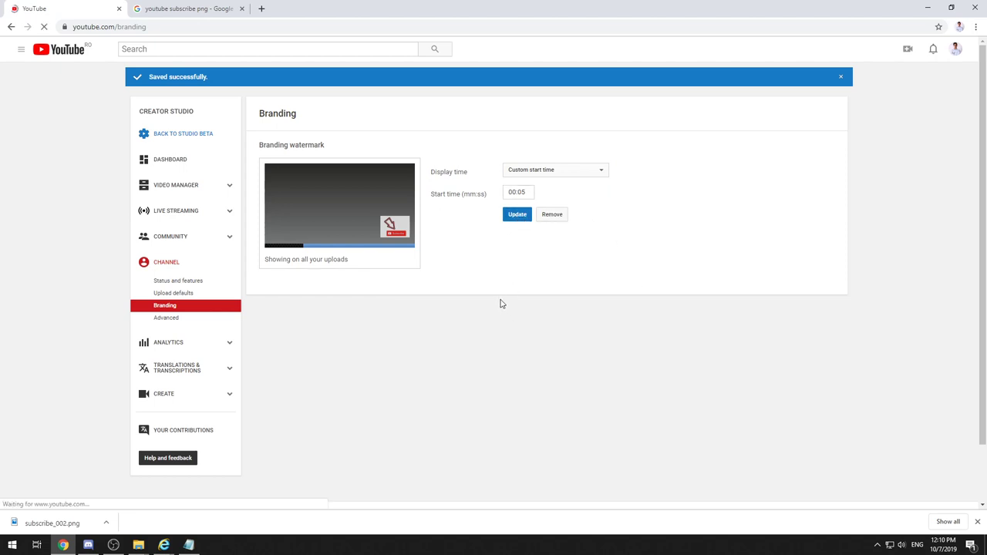
left_click(516, 214)
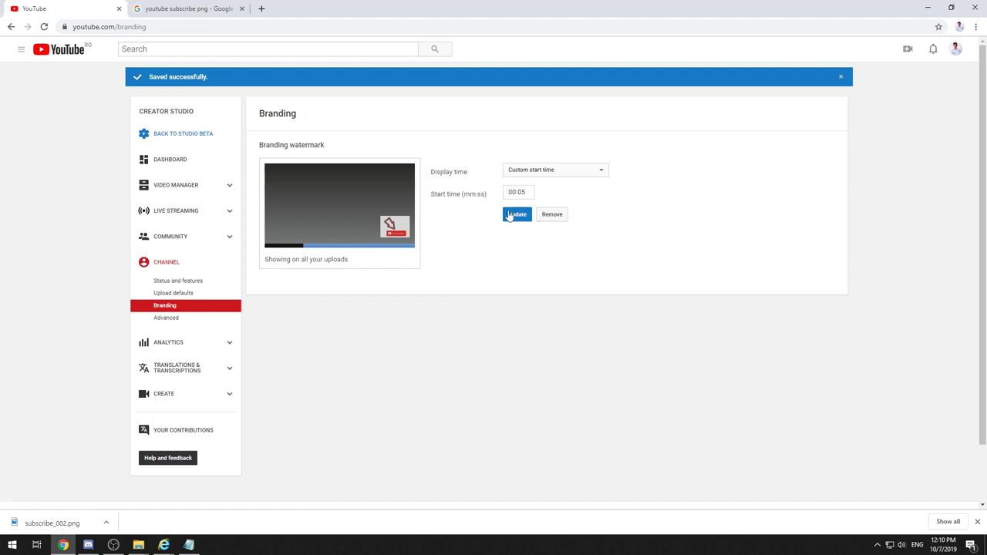
mouse_move(504, 236)
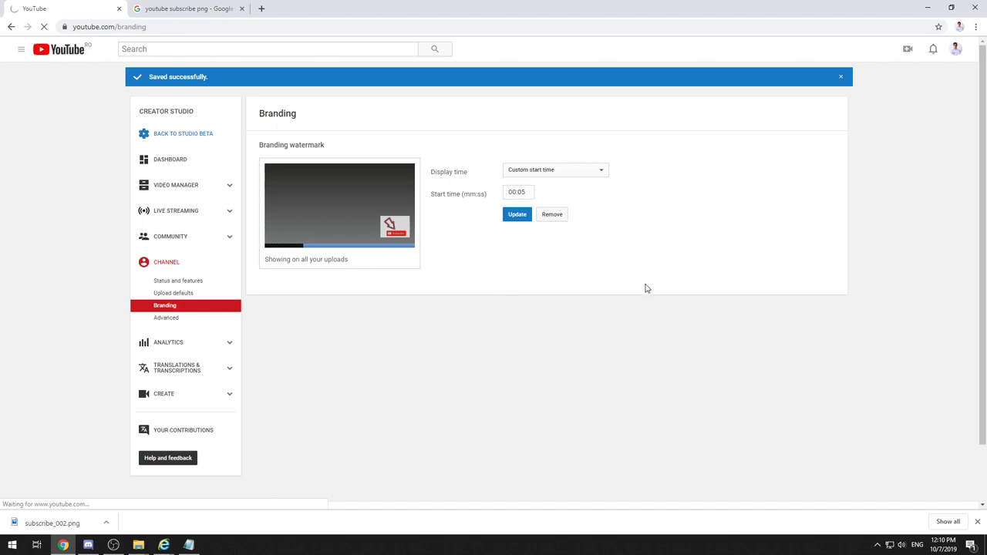
left_click(956, 49)
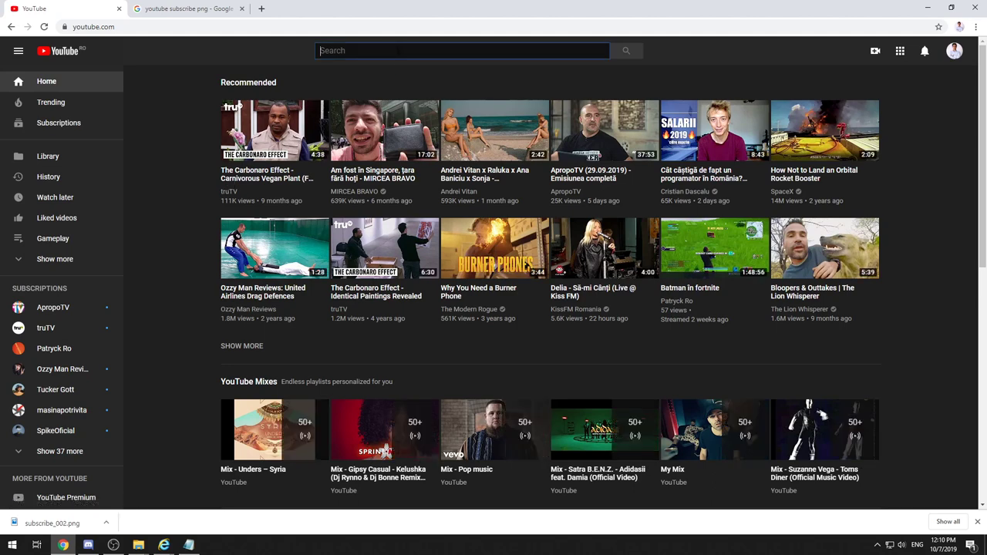
Step: Search YouTube for 'macrobu' and play its CS:GO OverWatch - Office video
type("macrobu")
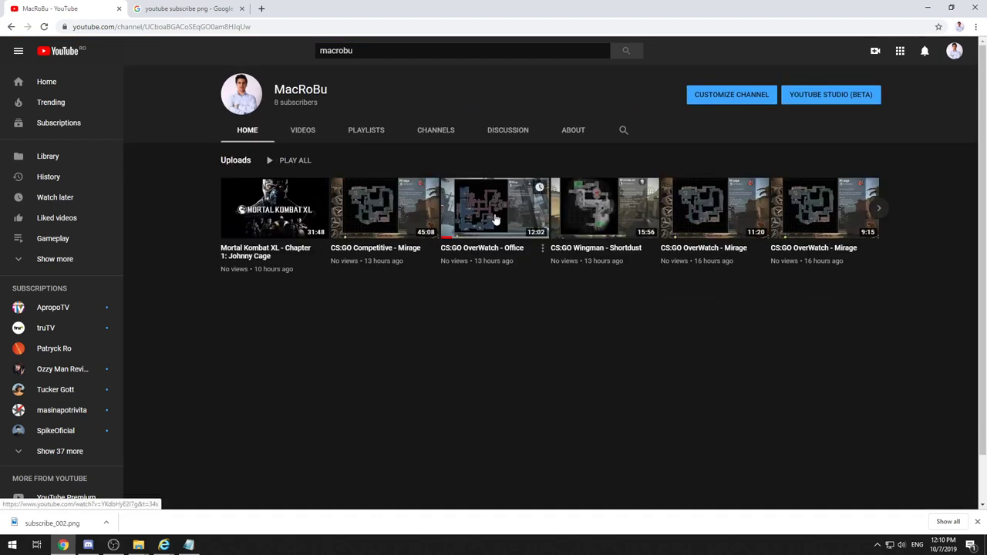
left_click(494, 208)
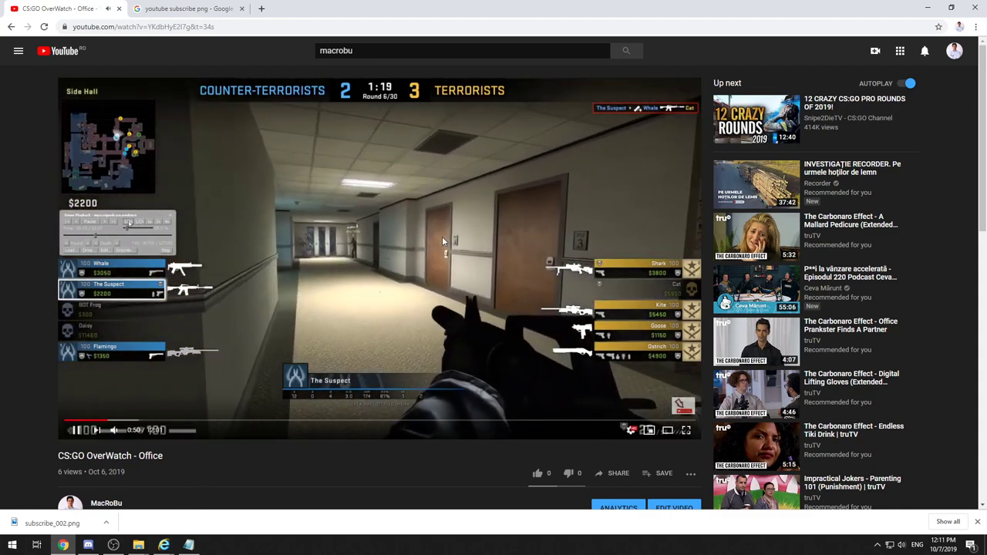
left_click(76, 430)
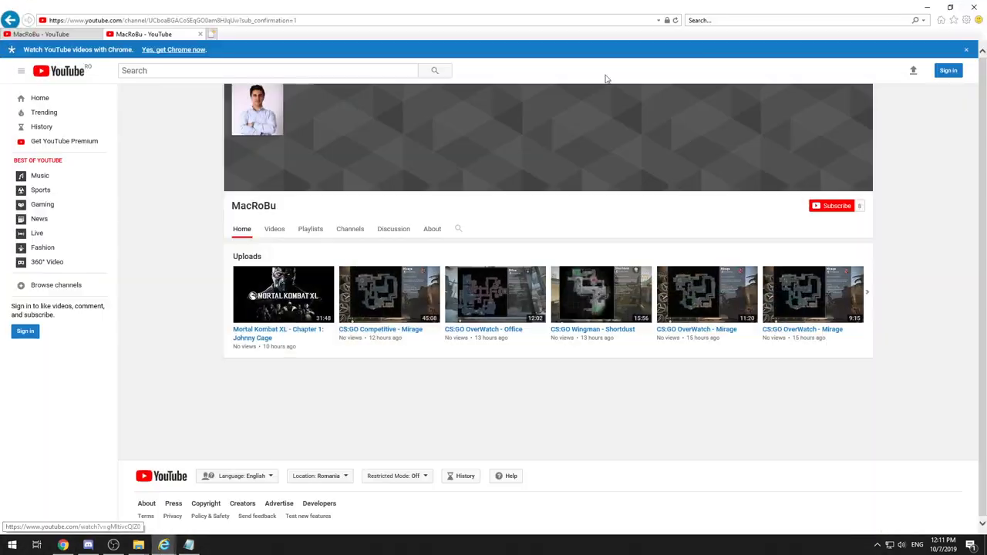
Step: Launch Internet Explorer, go to youtube.com, and open the MacRoBu channel via search
left_click(973, 7)
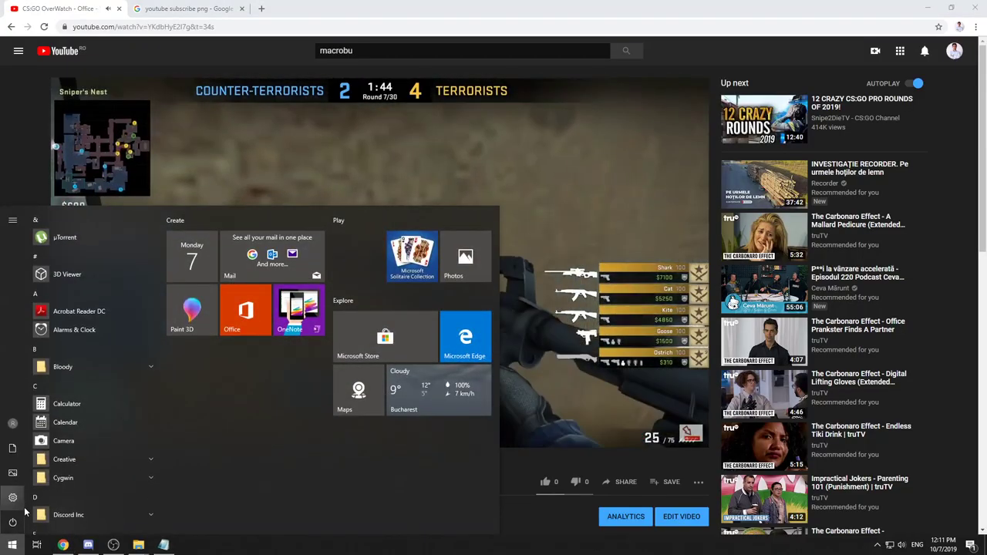
type("inte")
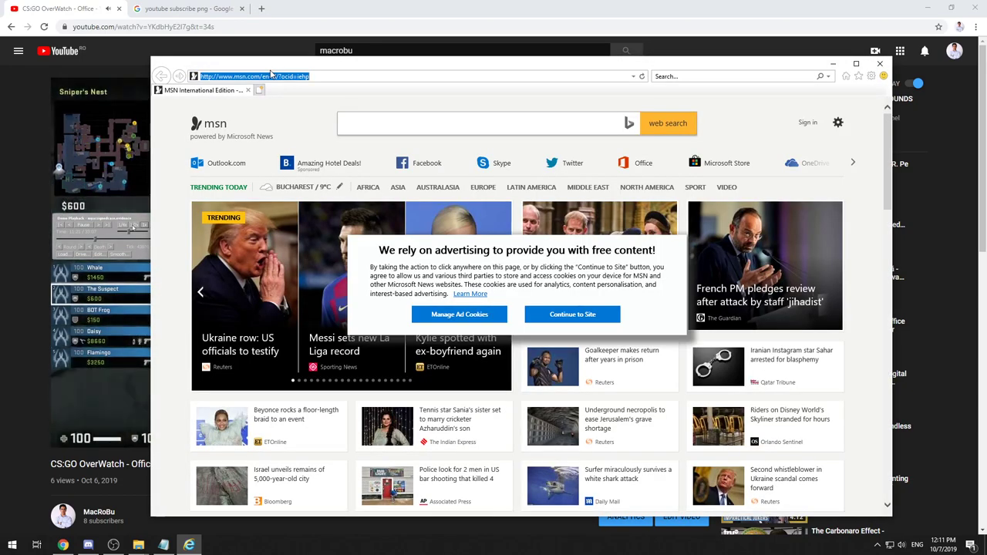
type("youtube.com/")
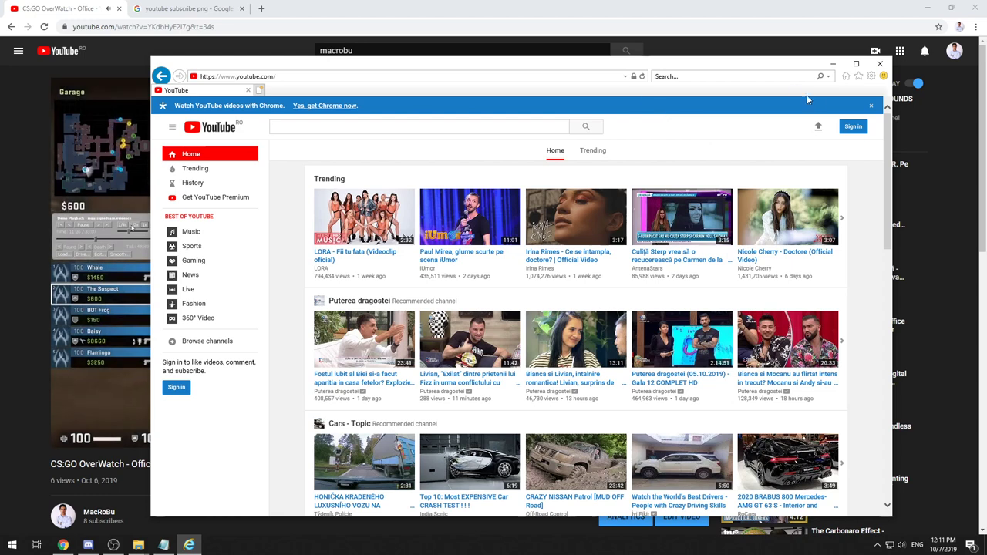
left_click(418, 126)
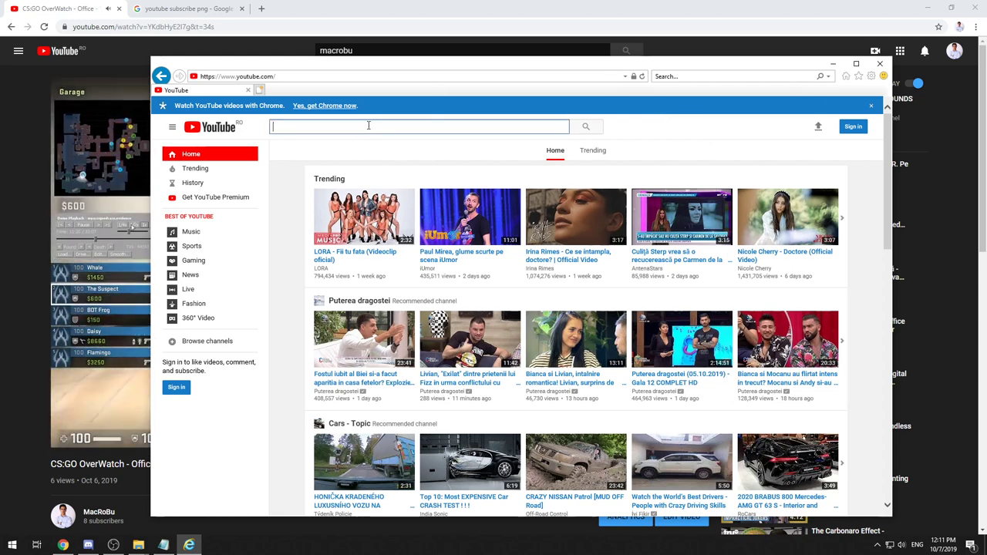
type("macrob")
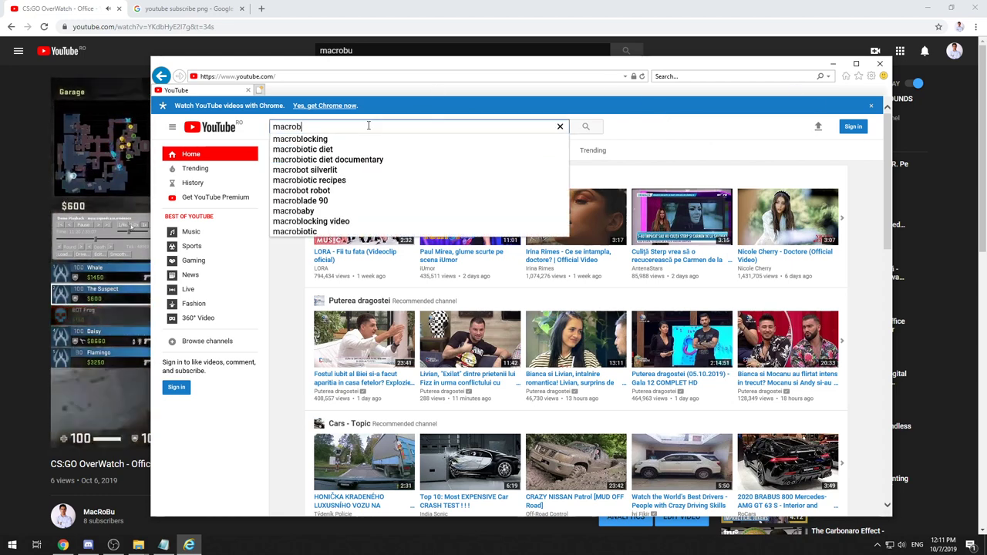
type("u")
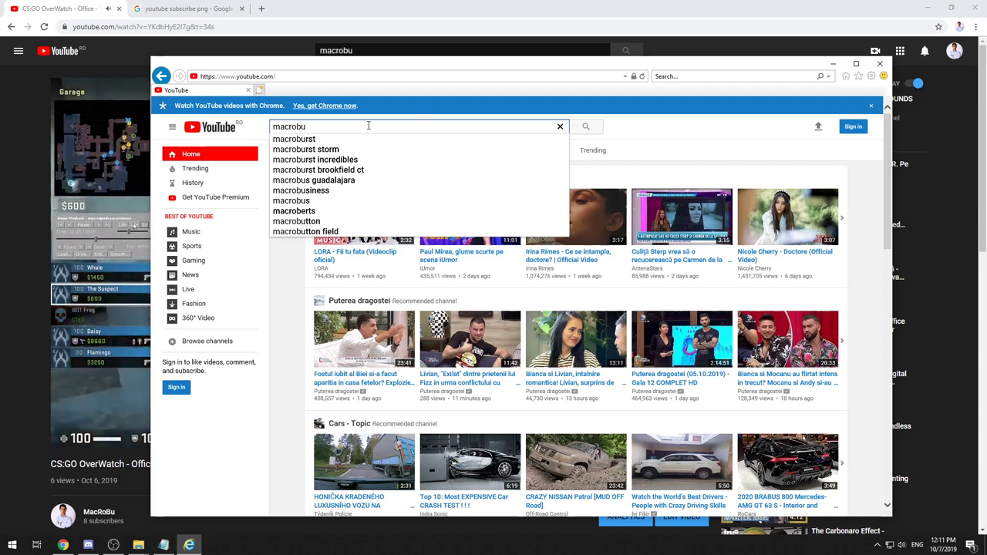
left_click(586, 127)
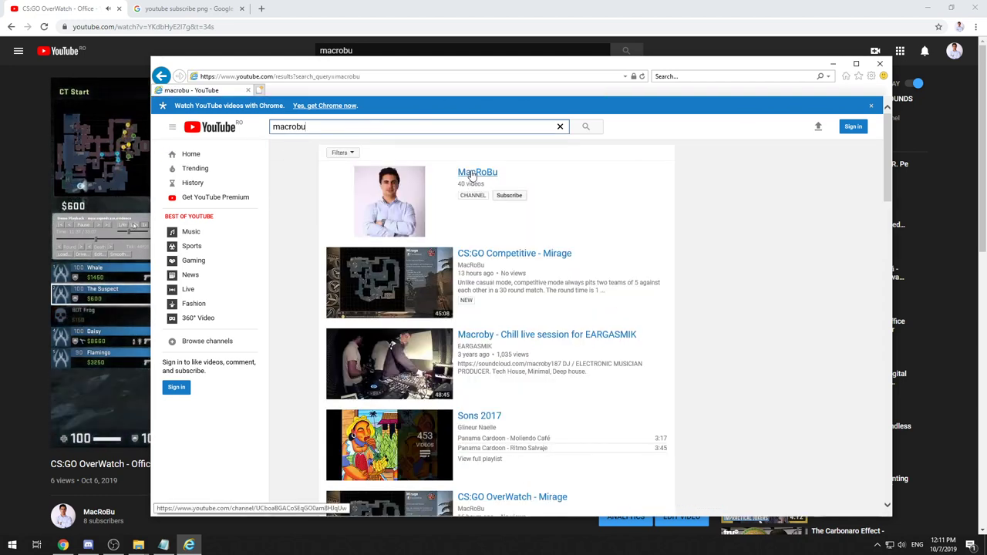
left_click(478, 172)
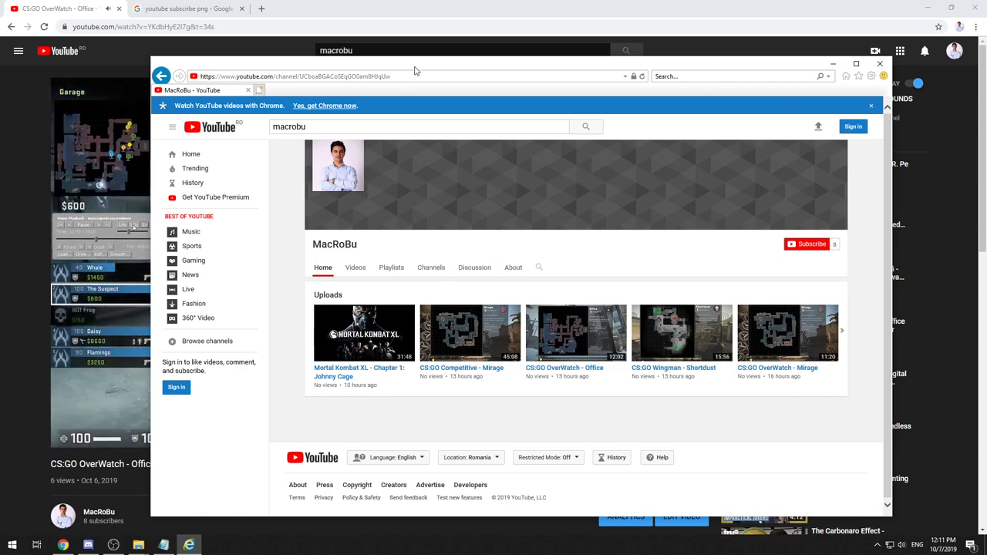
Step: Maximize the window, view MacRoBu's playlists, go back, and select the address bar
left_click(856, 63)
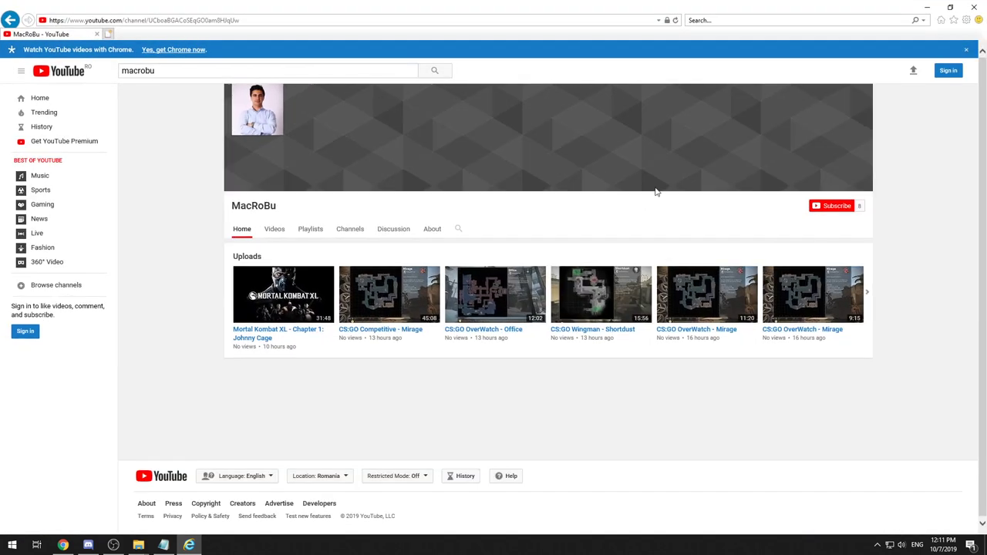
mouse_move(692, 415)
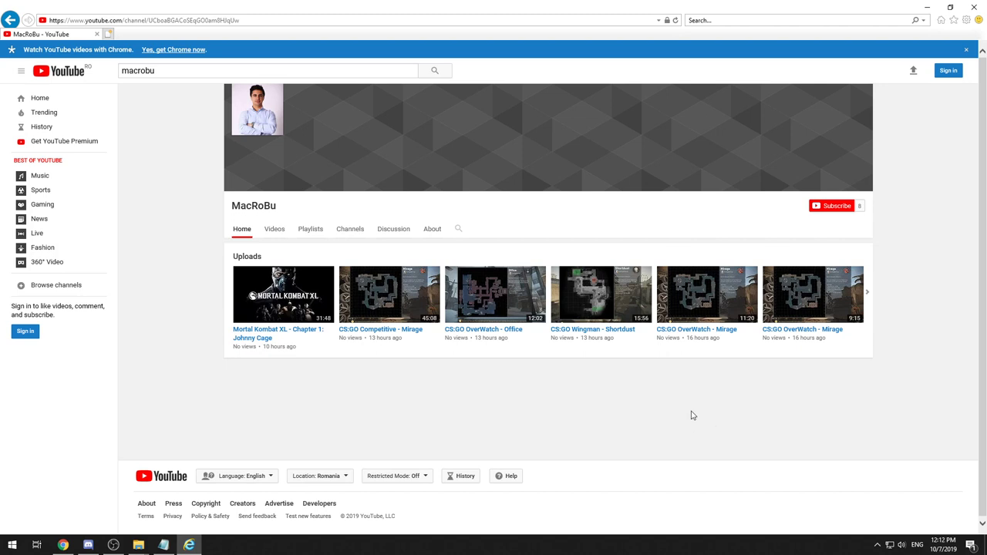
mouse_move(700, 411)
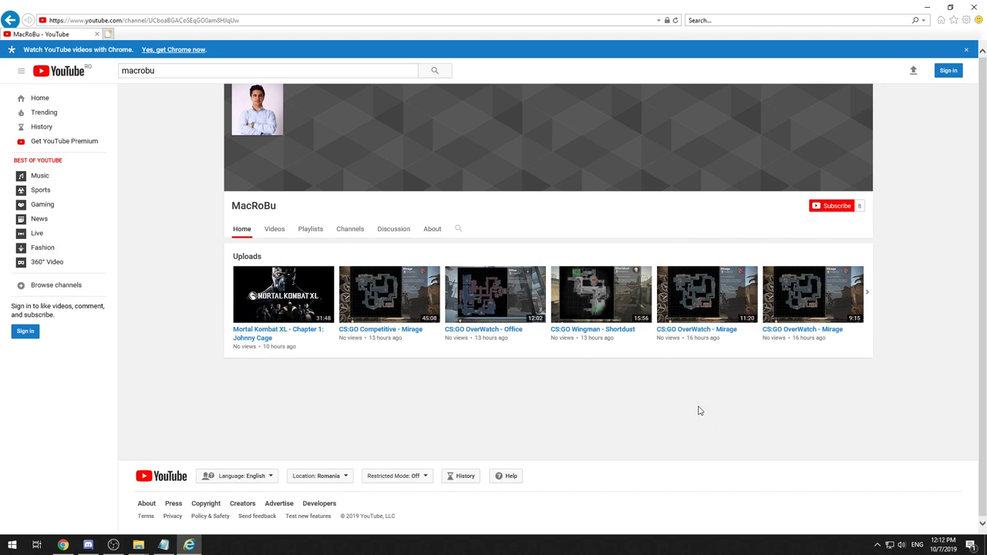
mouse_move(714, 408)
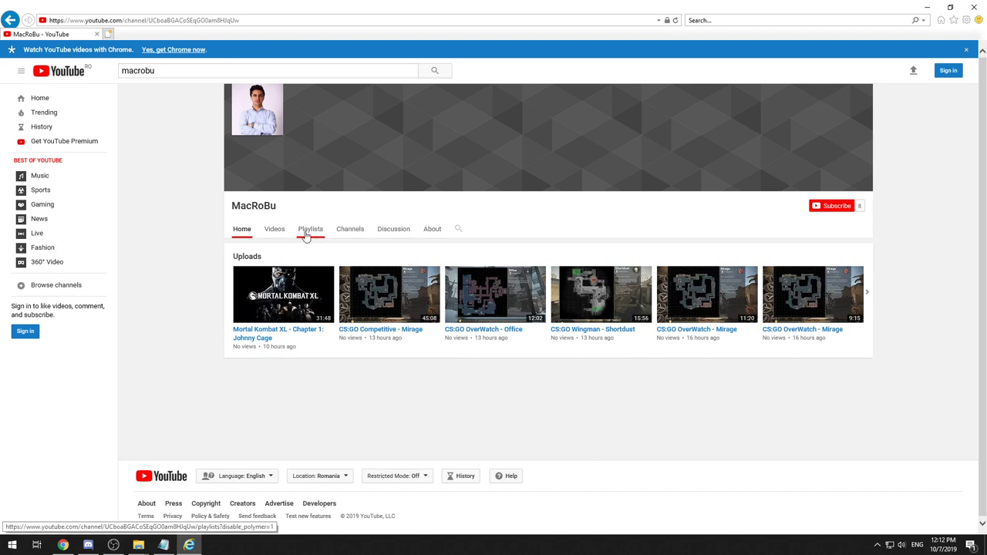
left_click(310, 228)
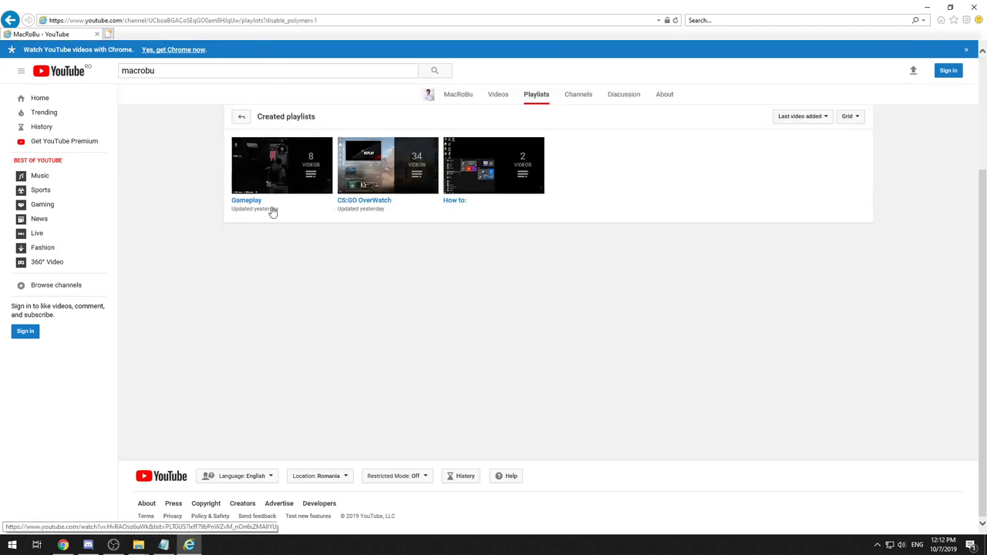
mouse_move(273, 213)
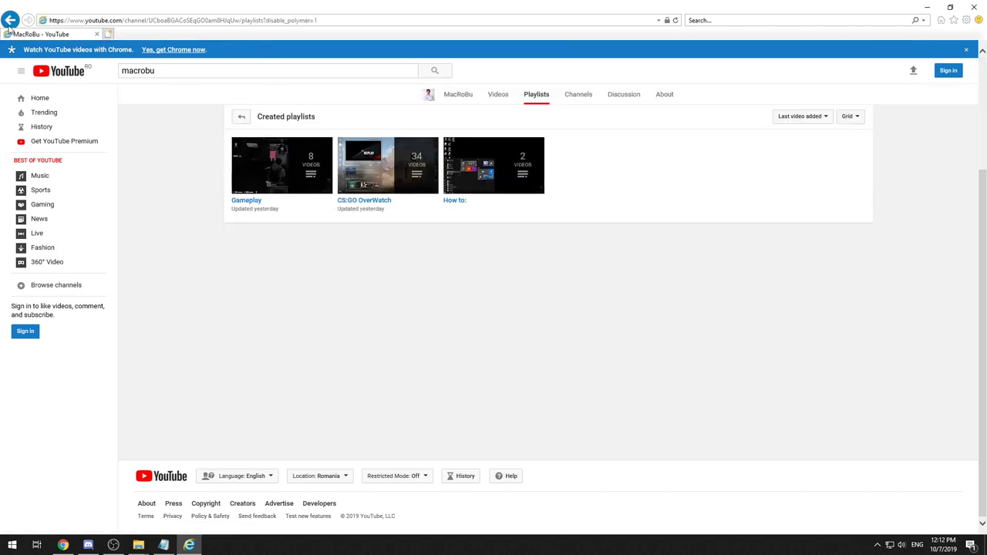
left_click(10, 20)
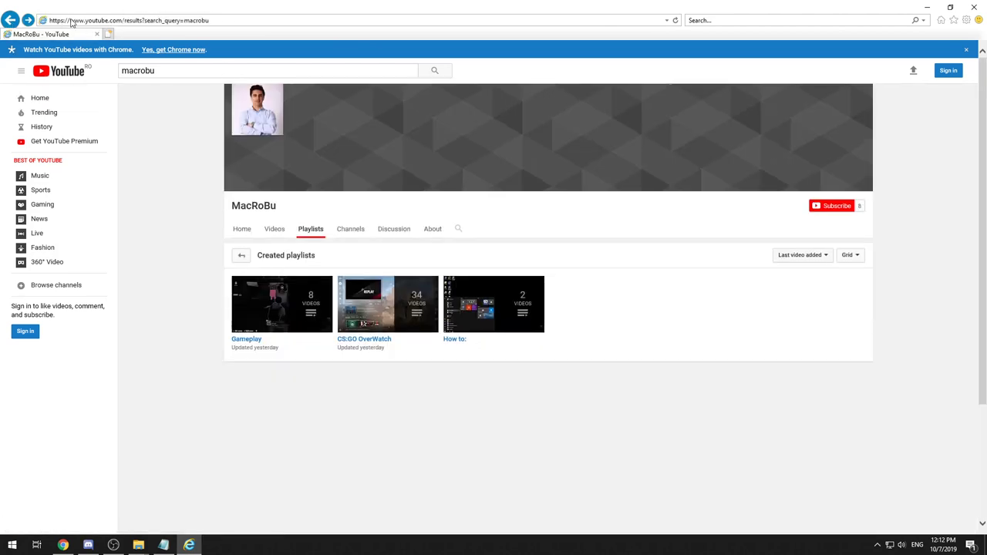
left_click(127, 20)
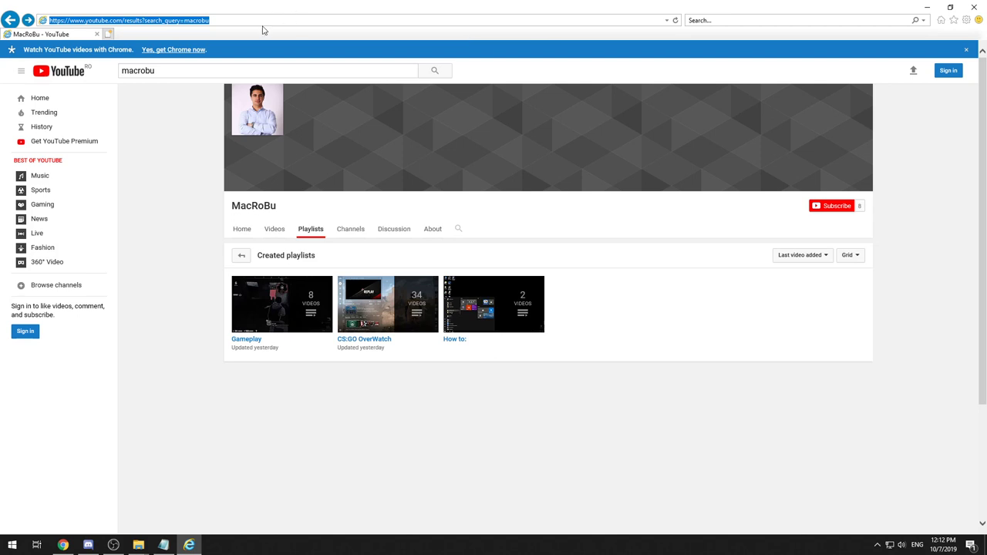
mouse_move(870, 120)
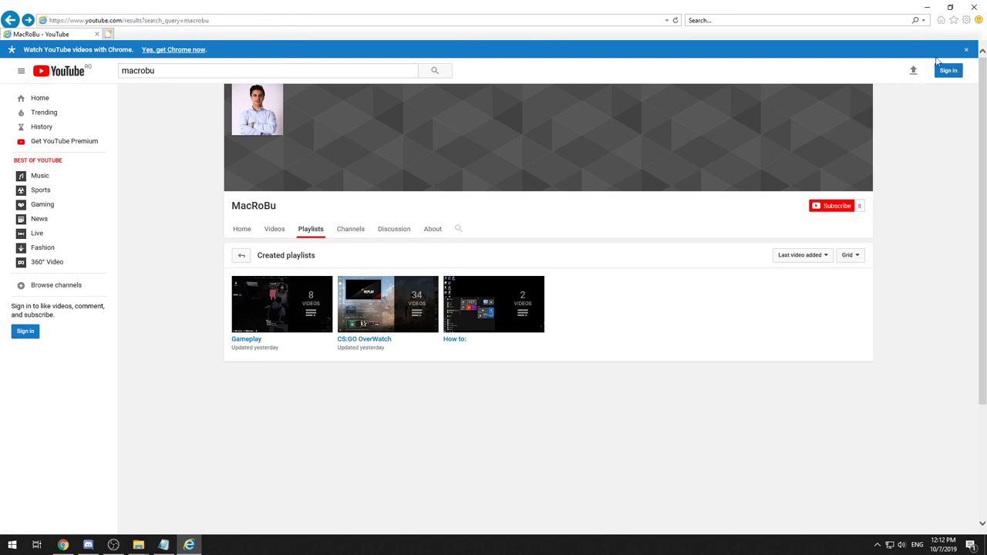
mouse_move(339, 54)
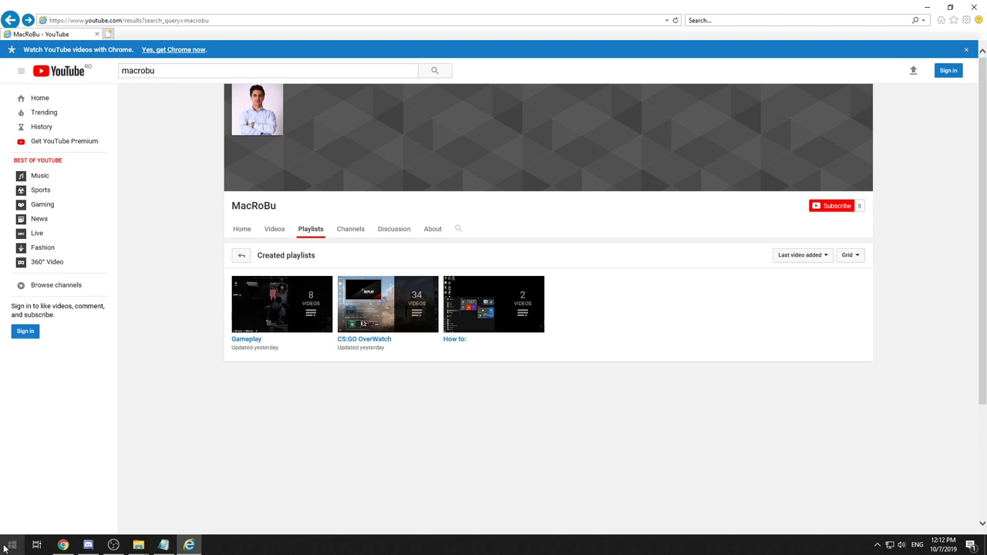
left_click(10, 545)
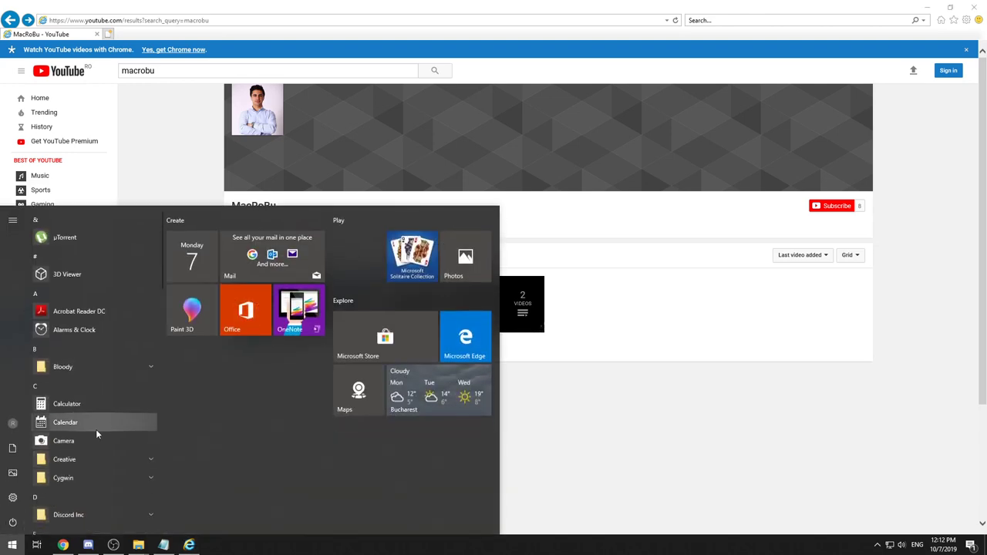
type("no")
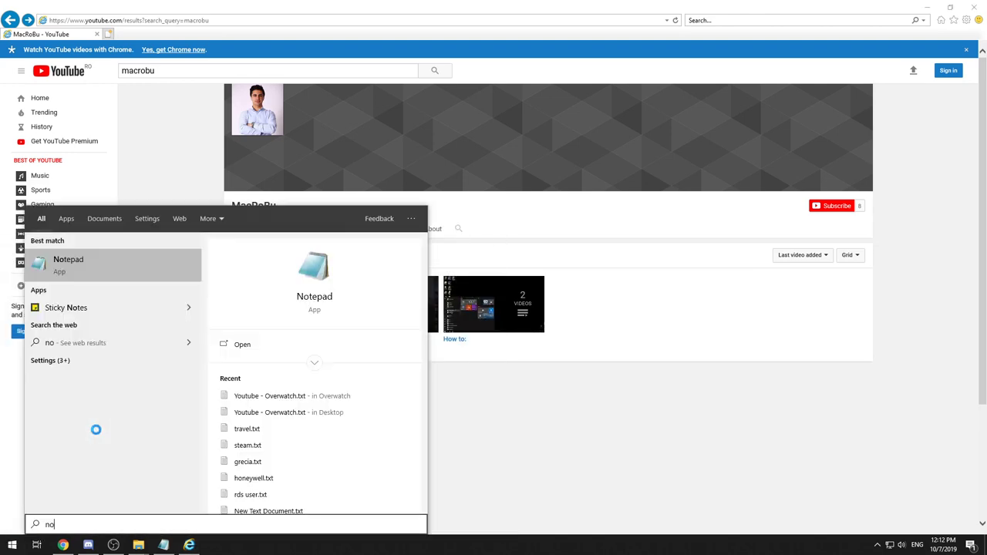
left_click(68, 265)
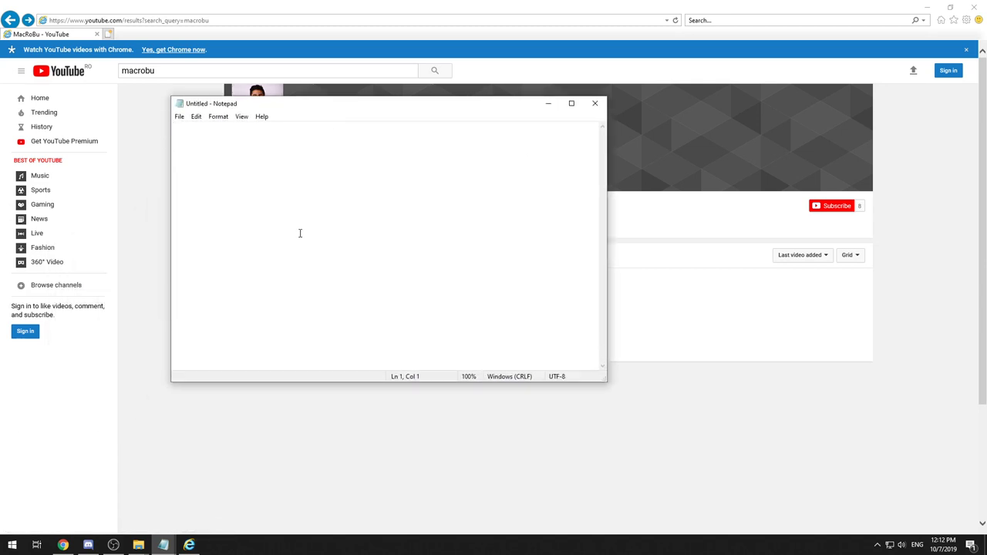
type("https://www.youtube.com/results?search_query=macrobu")
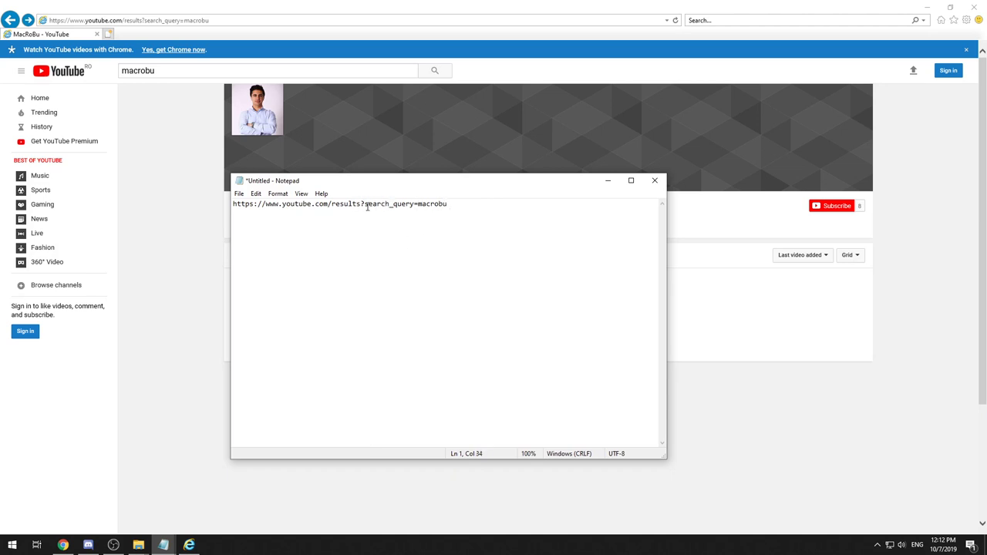
left_click(655, 180)
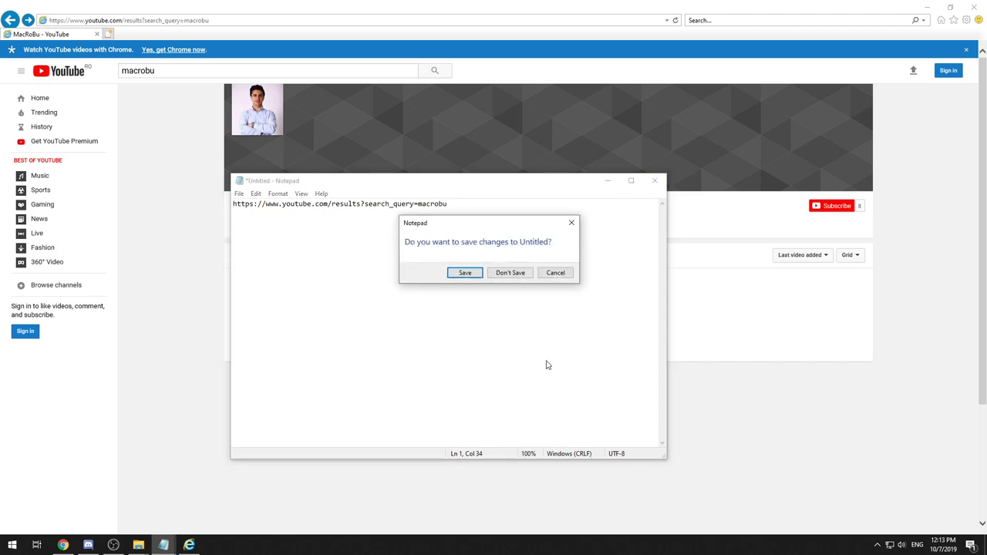
left_click(510, 272)
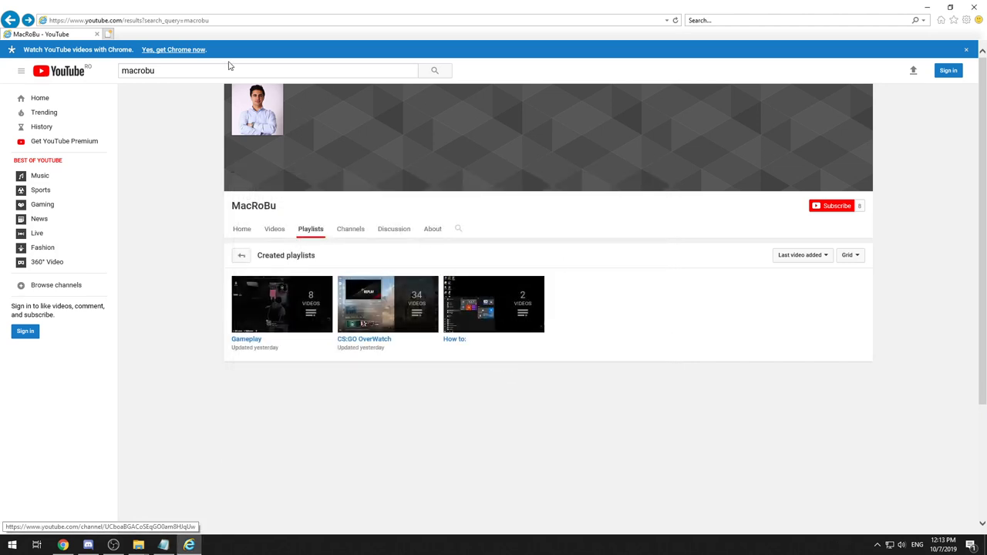
mouse_move(254, 206)
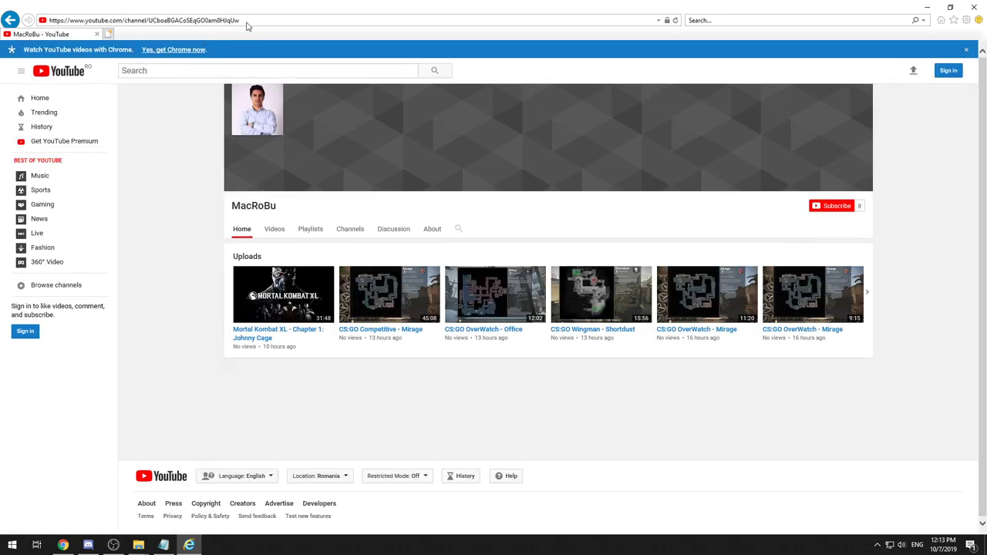
Step: Select the MacRoBu channel home page address in Internet Explorer's address bar
double_click(154, 20)
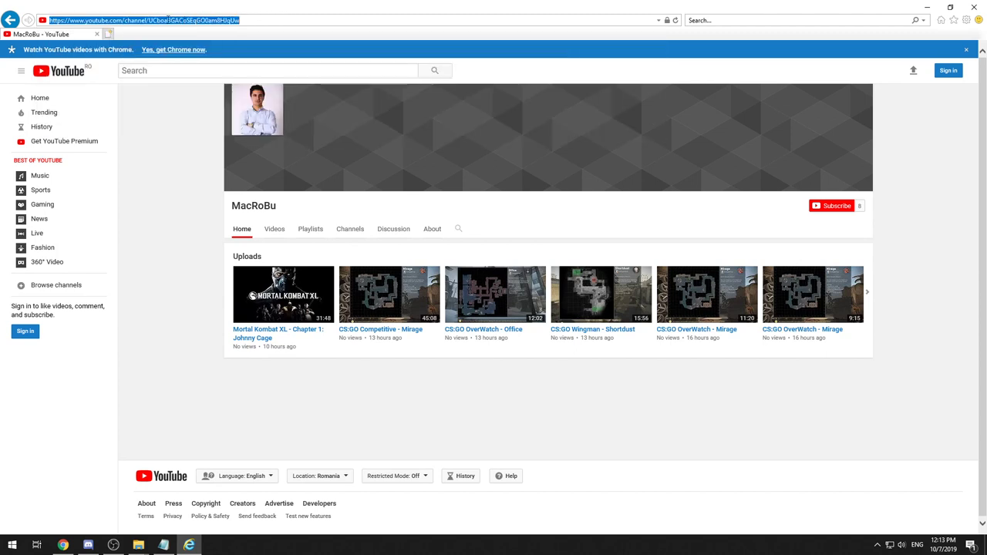
mouse_move(174, 204)
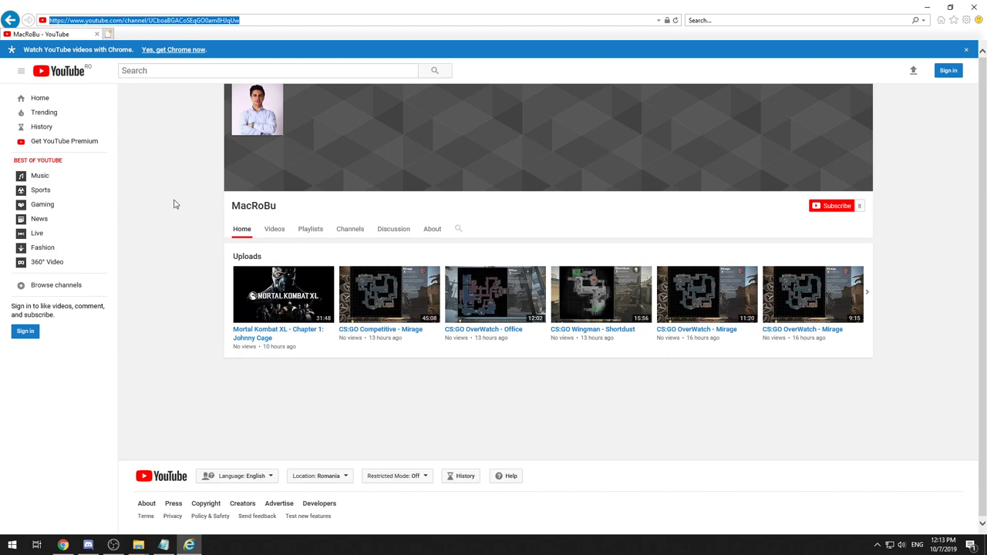
mouse_move(254, 206)
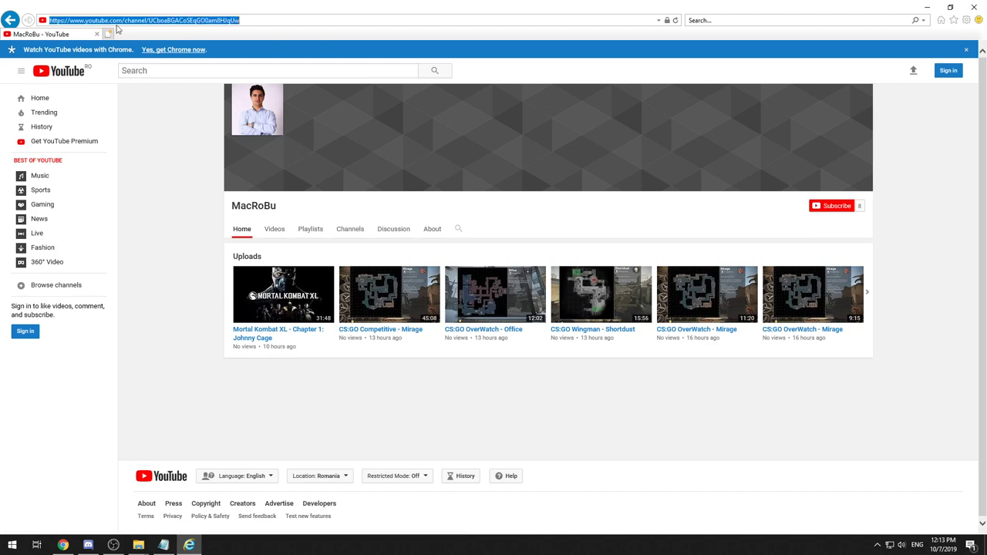
mouse_move(160, 37)
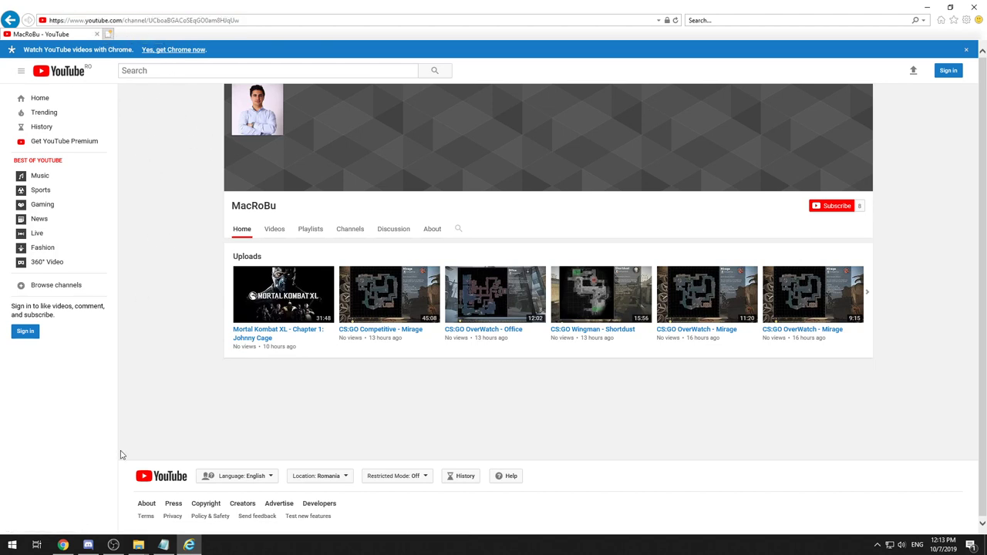
Step: Launch Sticky Notes from a Start search and create an enlarged new note
left_click(12, 545)
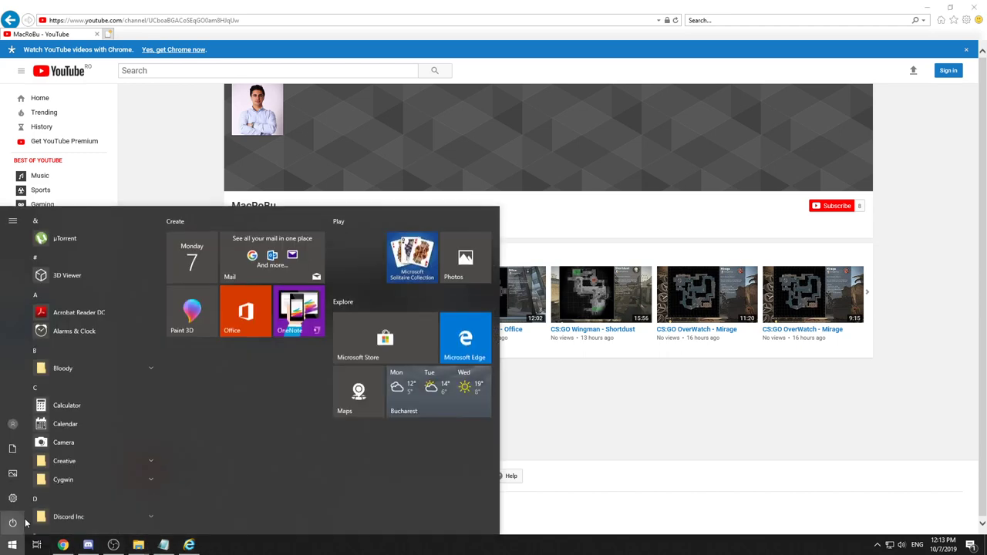
type("stik")
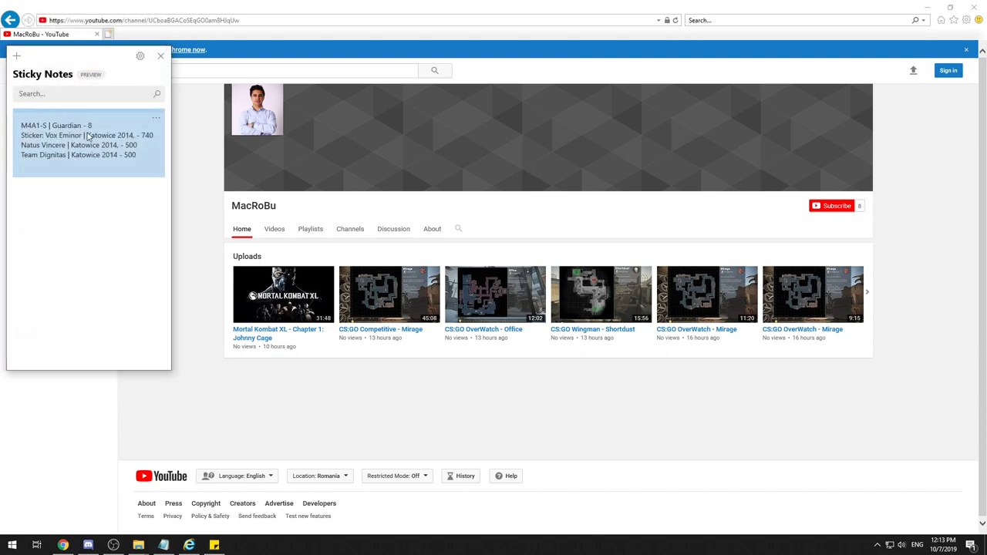
left_click(17, 56)
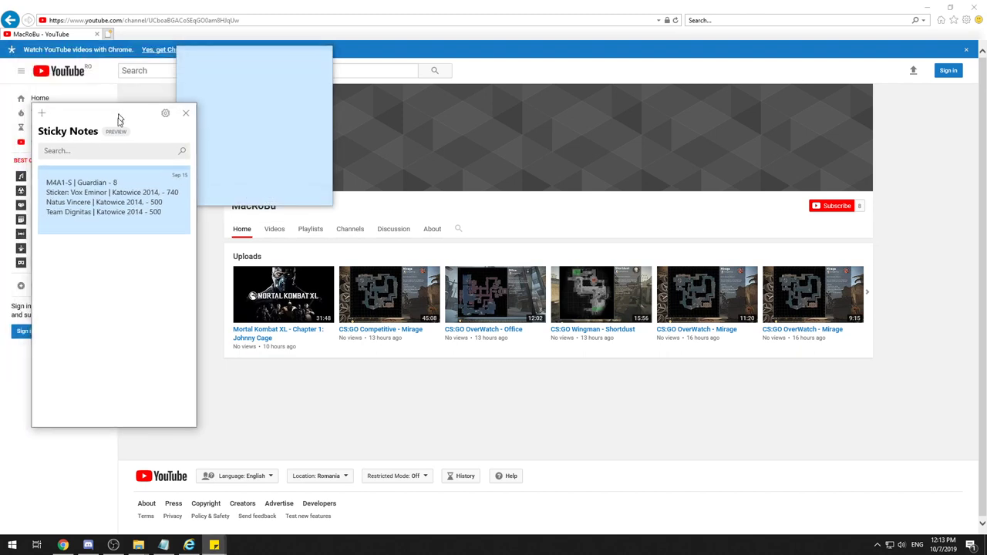
left_click_drag(116, 120, 54, 417)
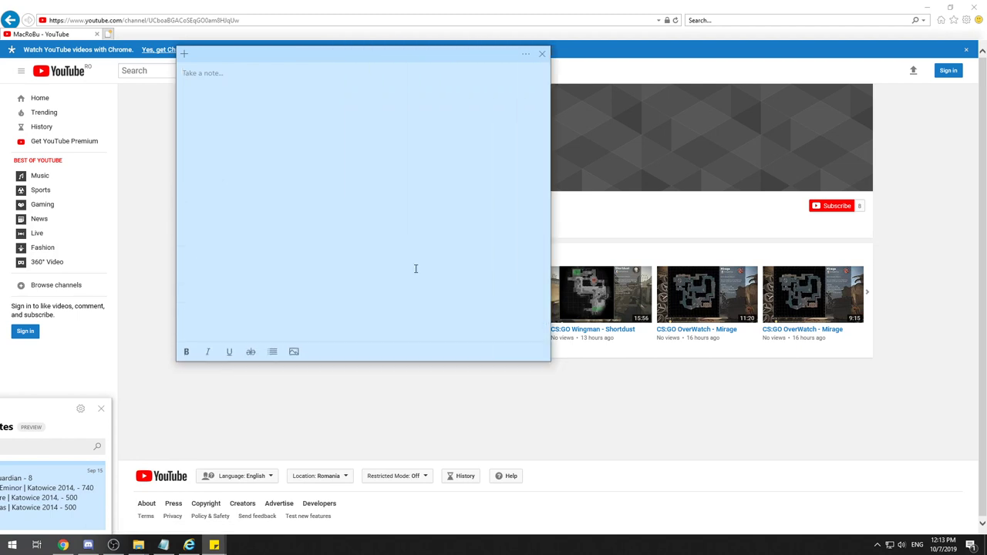
type("https://www.youtube.com/channel/UCboaBGACoSEqGO0am8HJqUw")
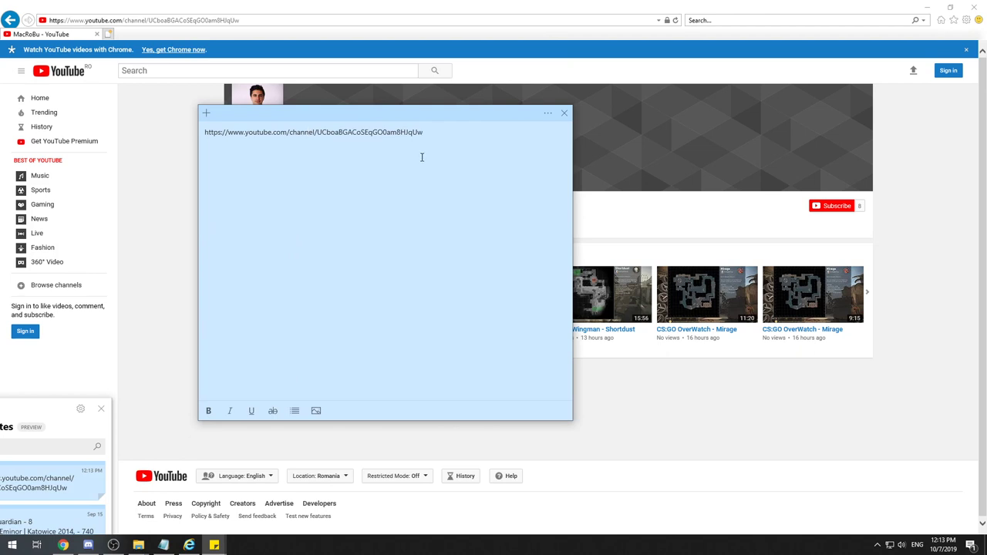
mouse_move(379, 144)
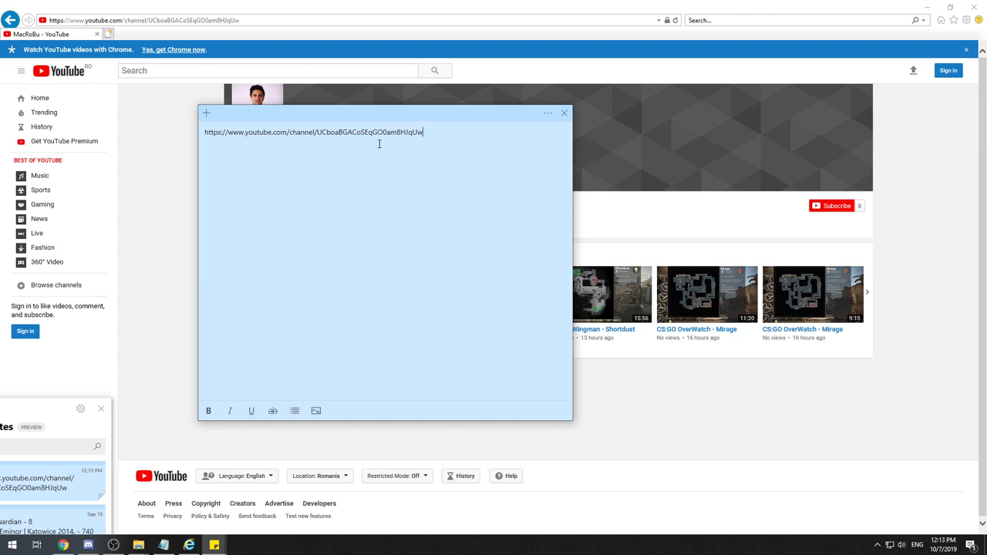
type("?")
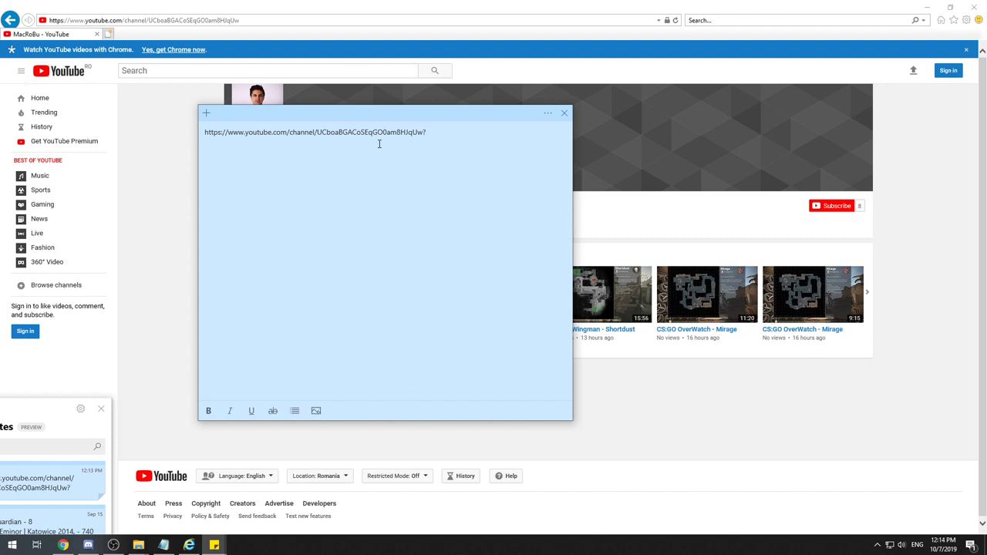
type("?su")
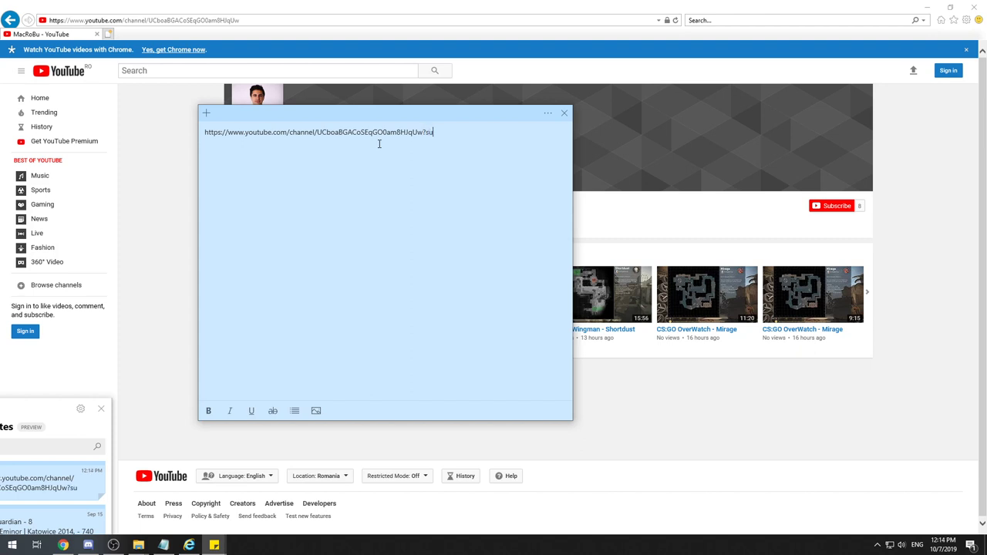
type("b_")
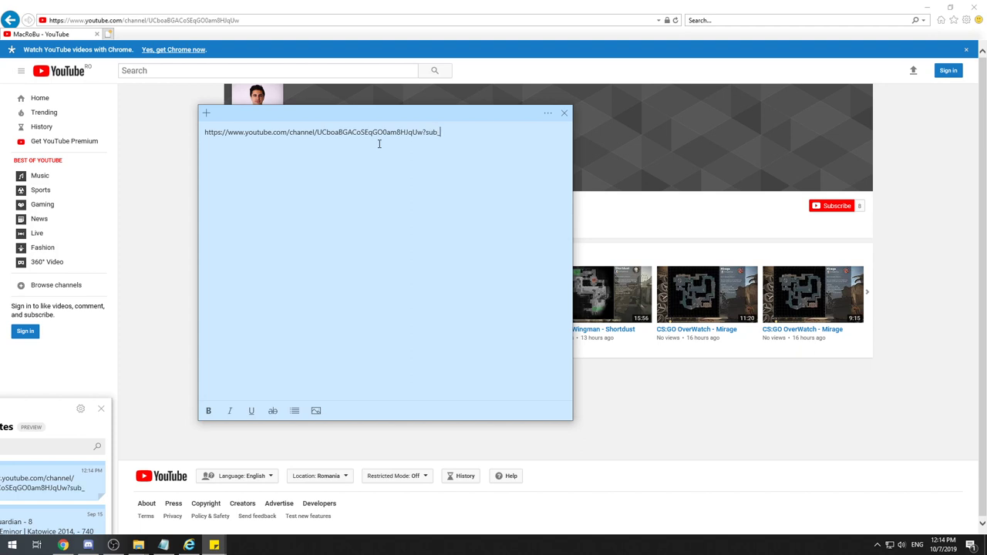
type("confirm")
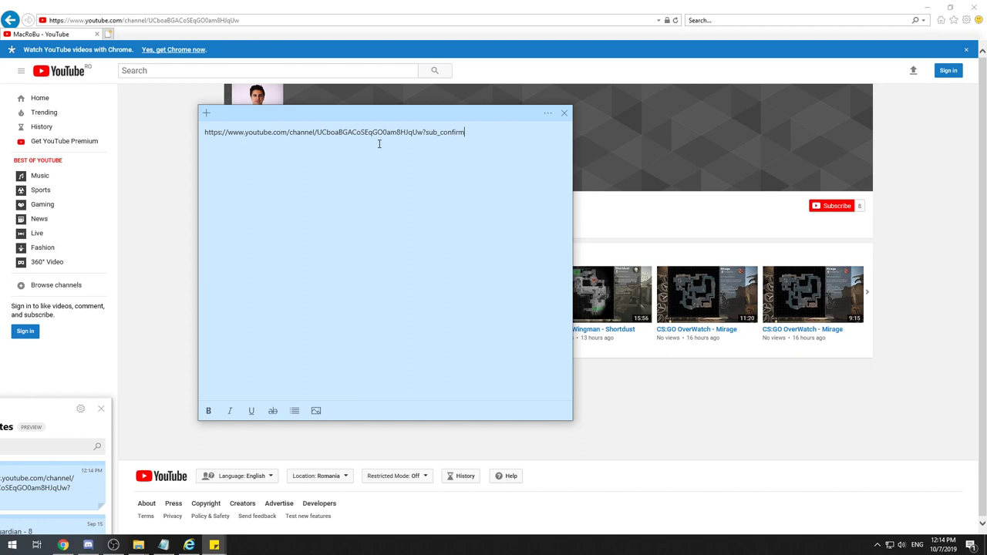
type("ation")
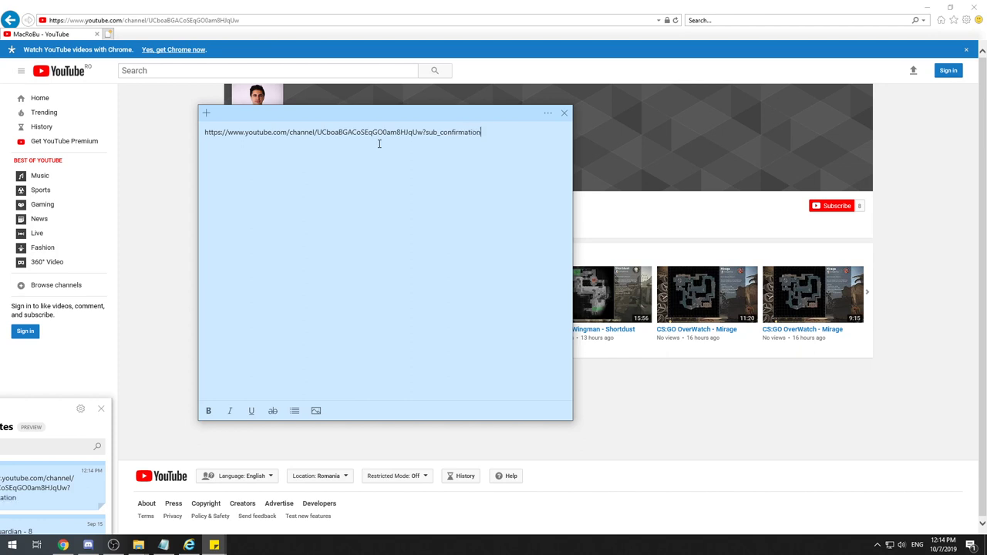
type("=")
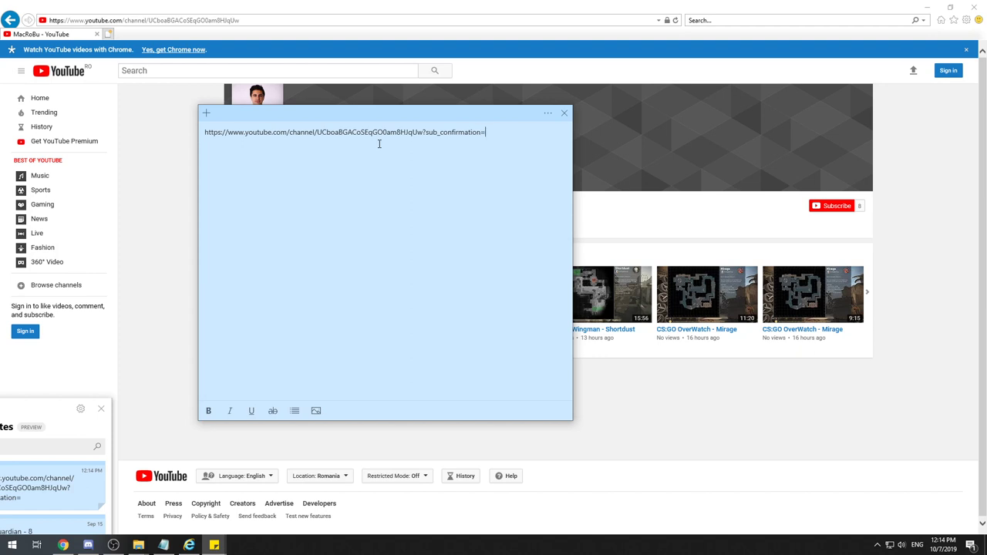
type("1")
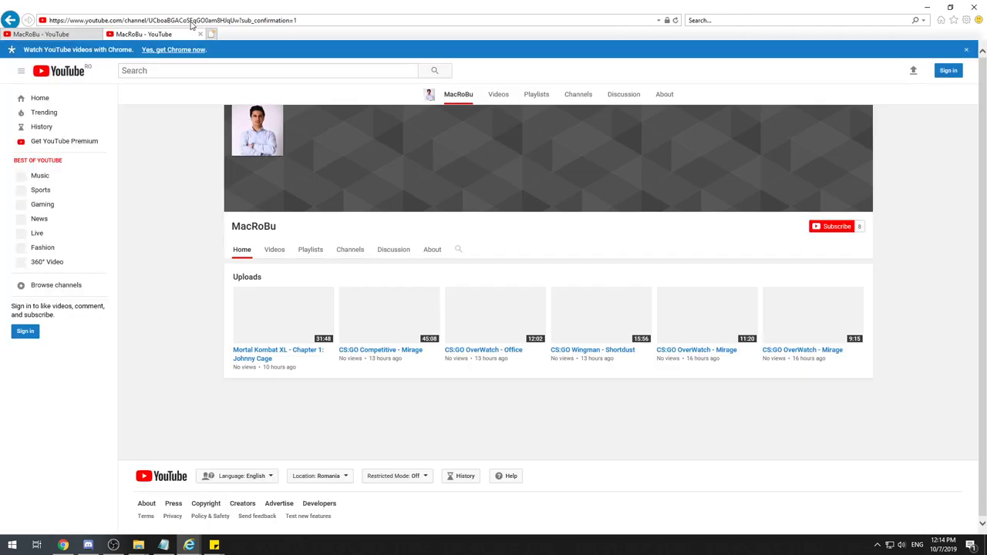
Step: Close the MacRoBu Confirm Channel Subscription popup after viewing it
left_click(831, 226)
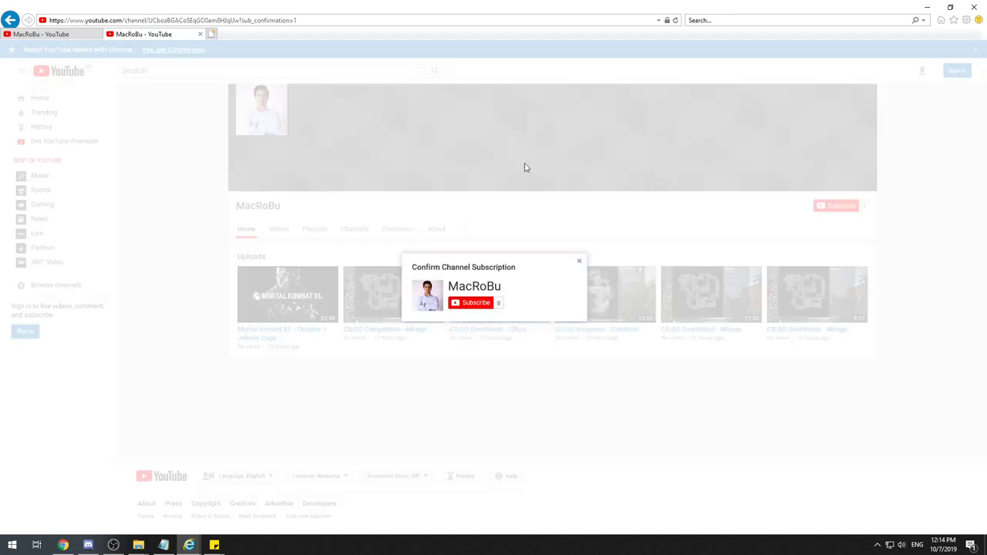
mouse_move(411, 281)
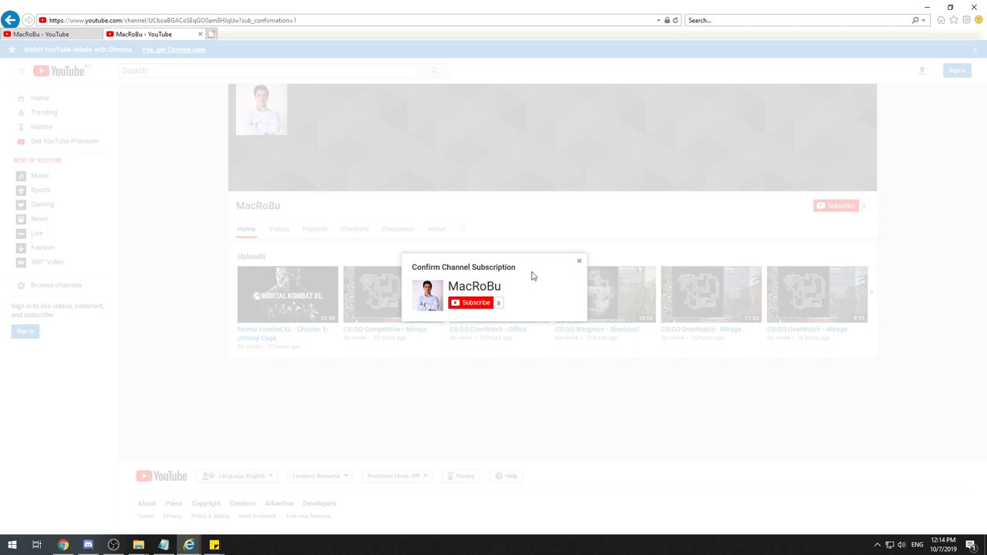
mouse_move(552, 279)
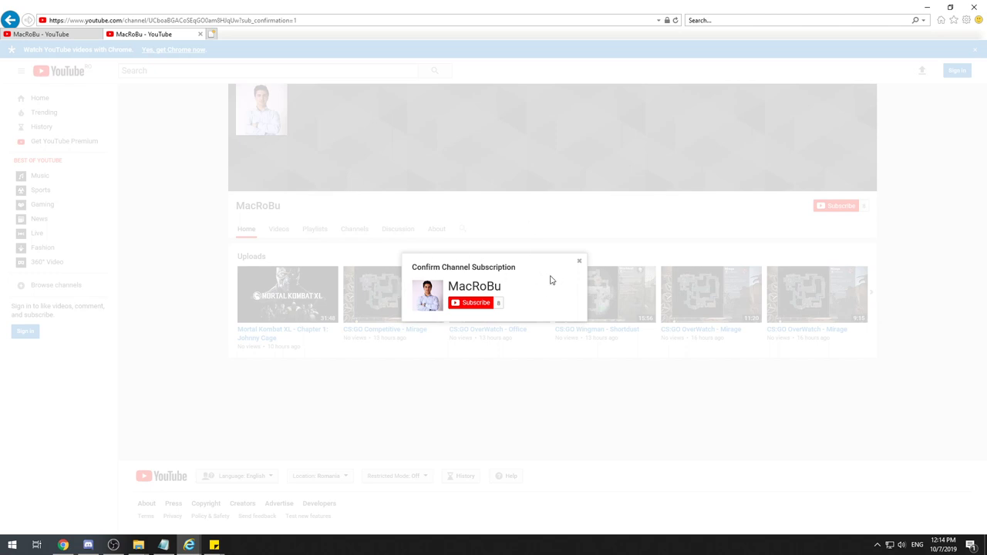
mouse_move(580, 262)
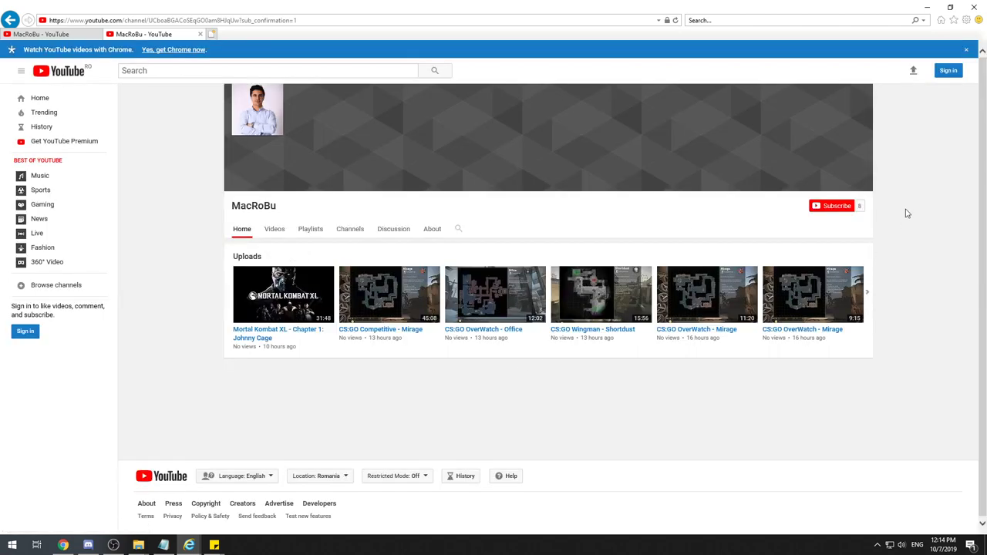
mouse_move(220, 439)
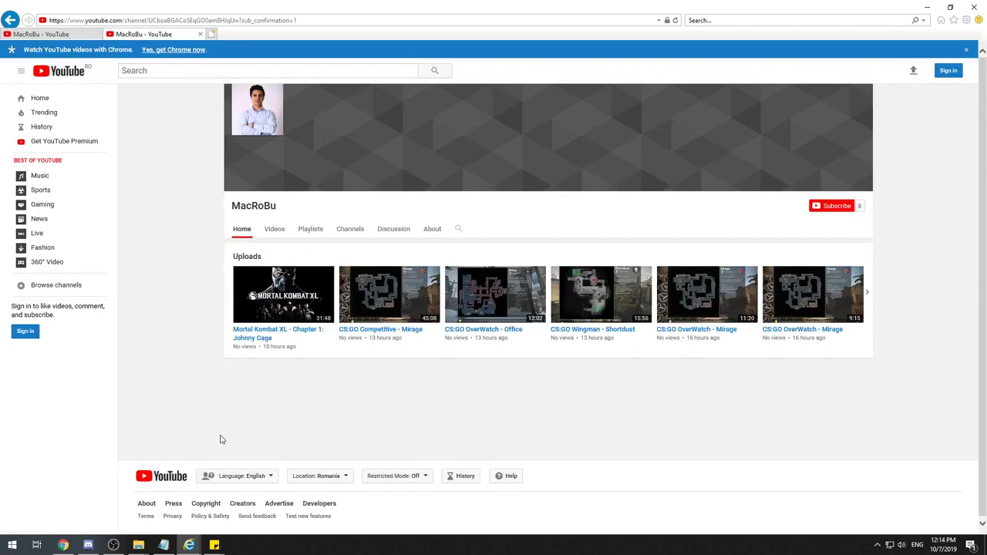